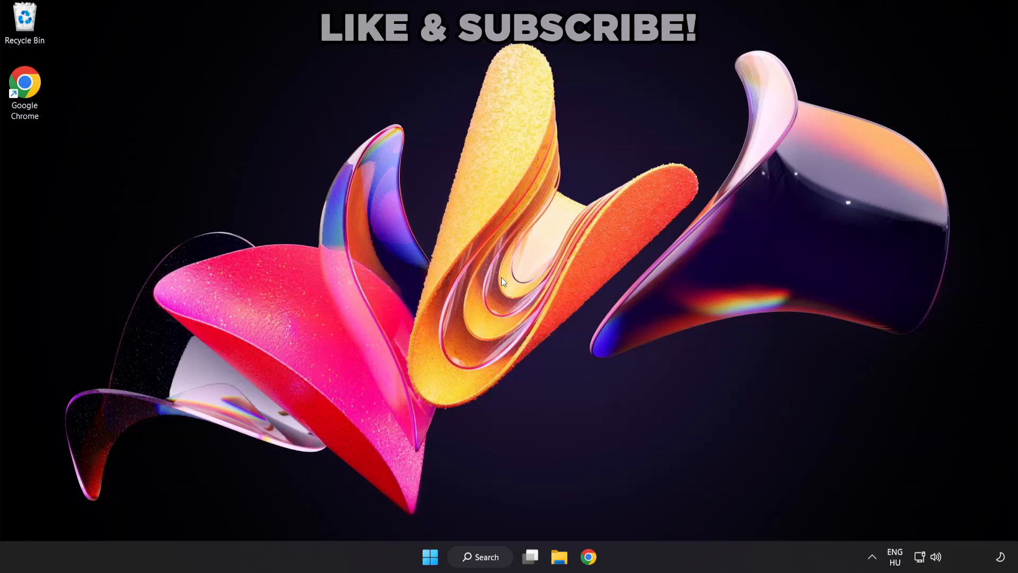
mouse_move(492, 563)
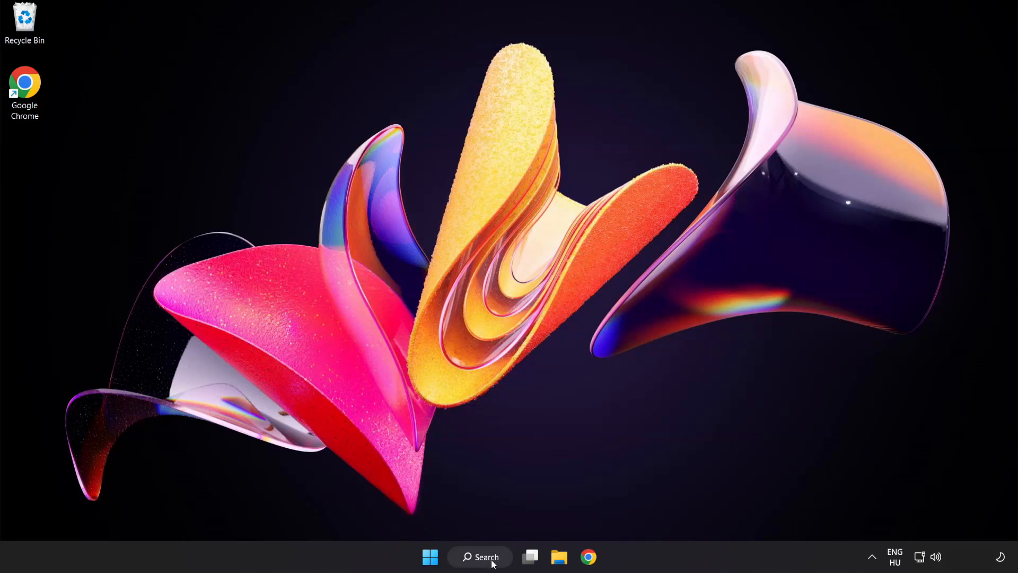
- Search for "device manager" from the taskbar to bring up Device Manager
left_click(480, 557)
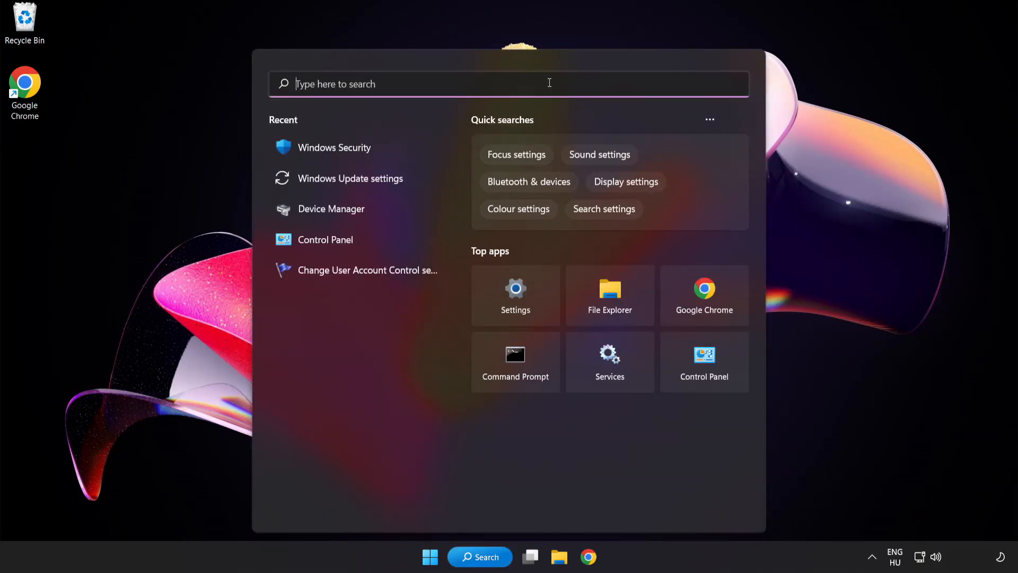
type("device manager")
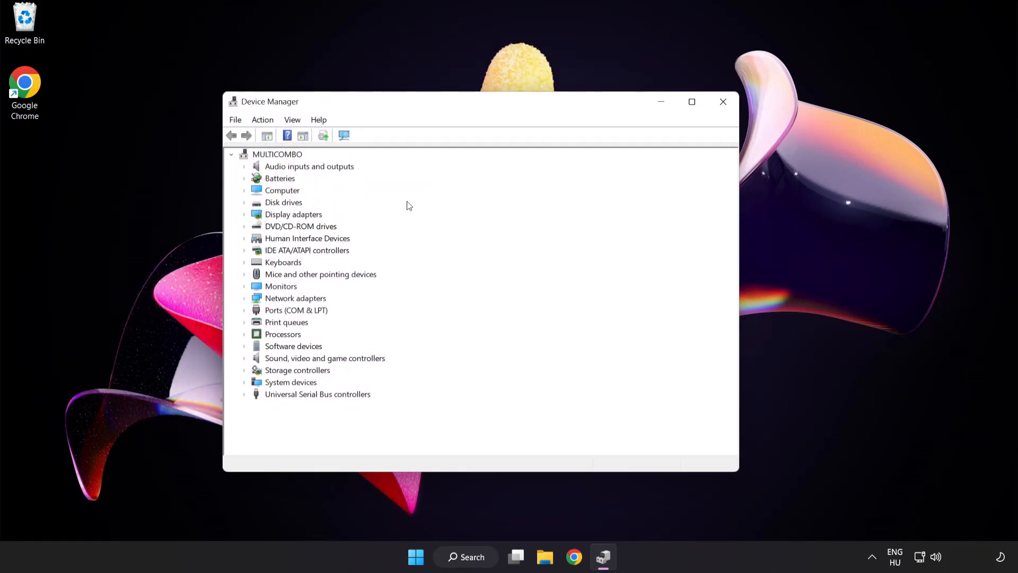
- Run an automatic driver search for the VMware SVGA 3D display adapter
left_click(293, 215)
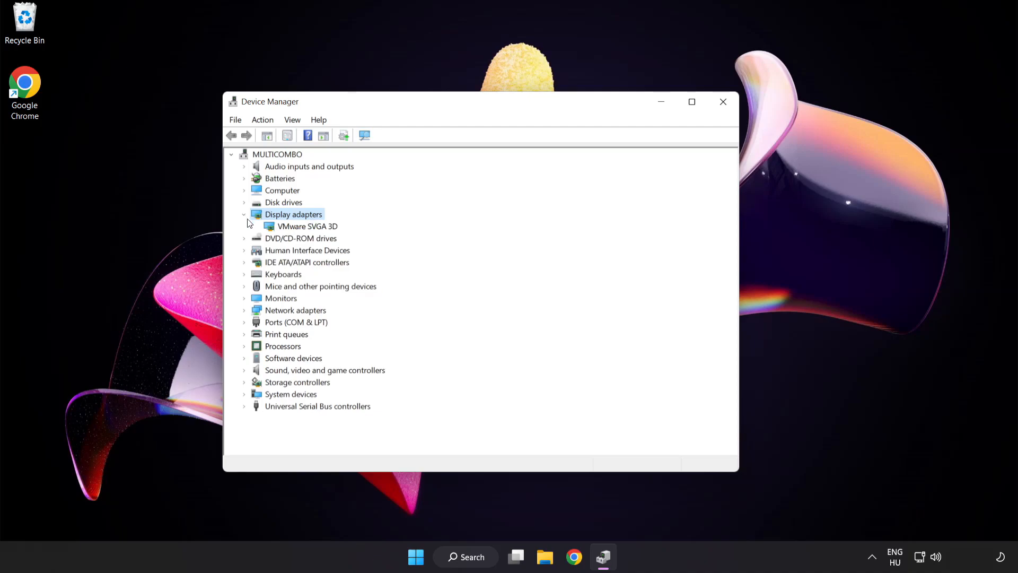
left_click(307, 226)
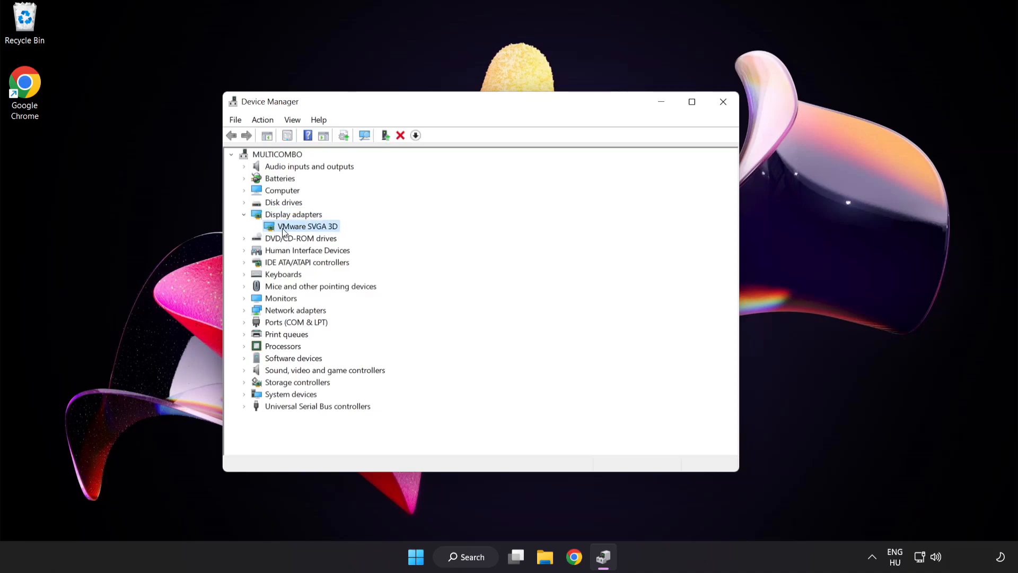
right_click(308, 226)
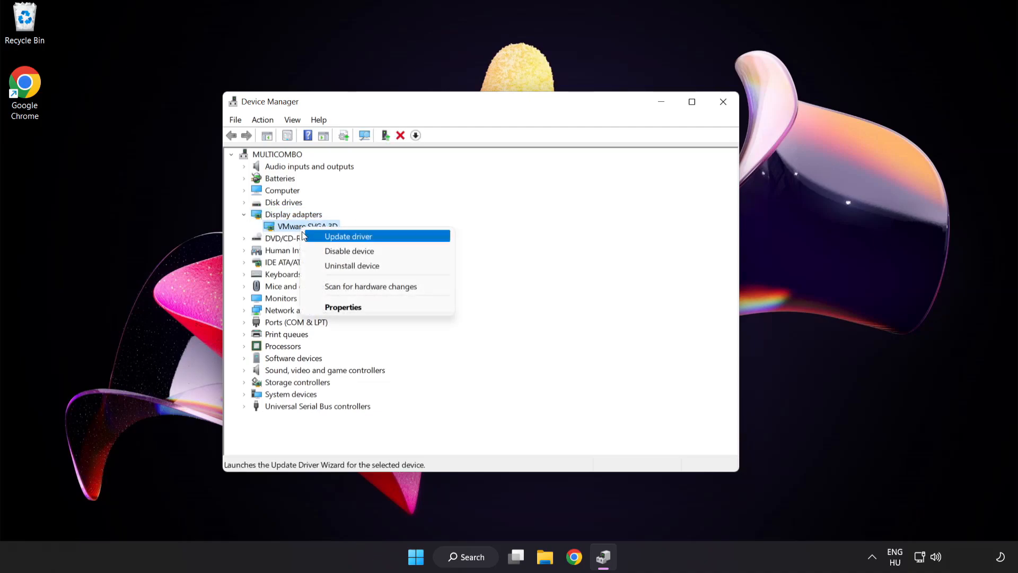
mouse_move(395, 237)
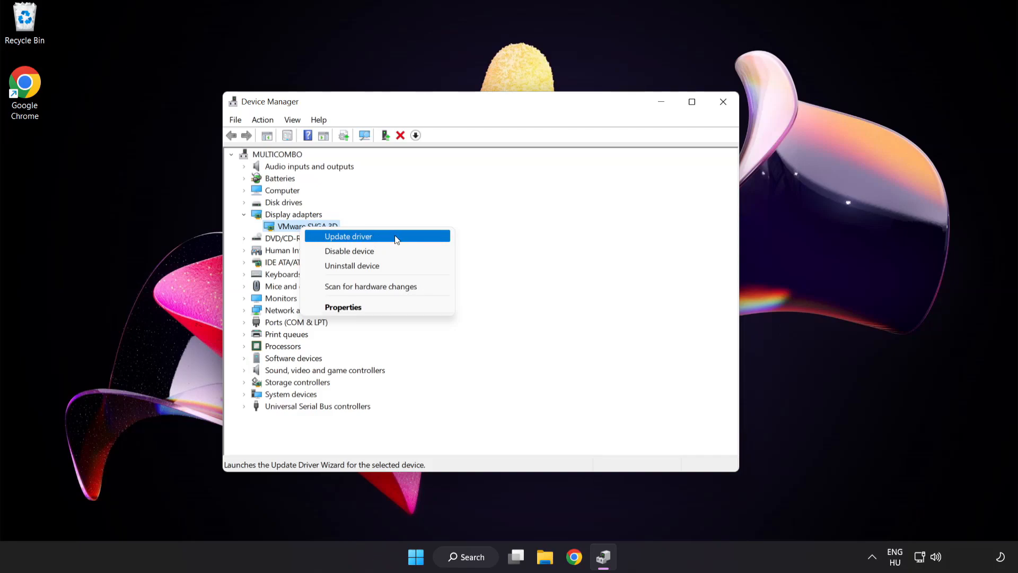
left_click(348, 236)
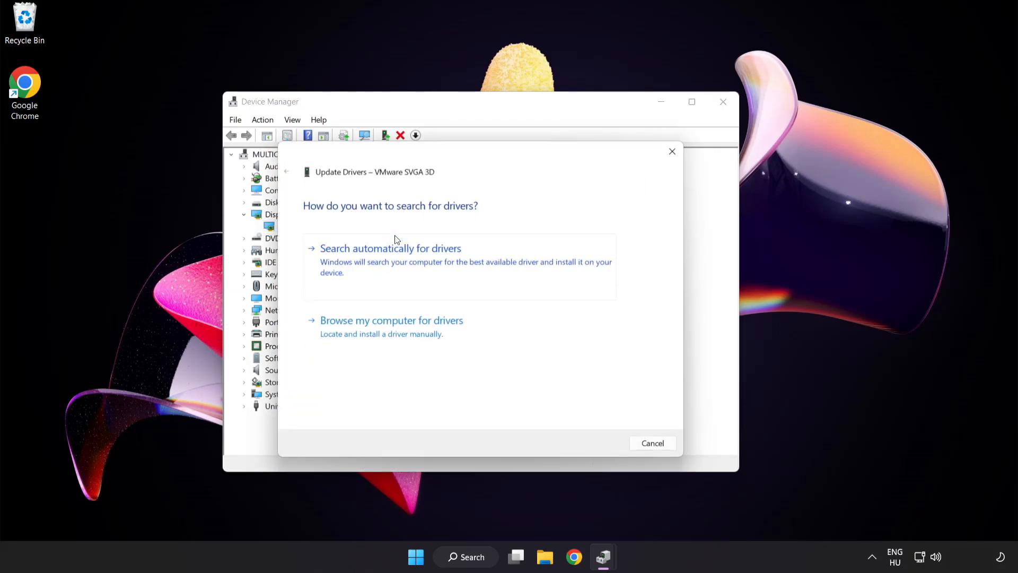
mouse_move(328, 224)
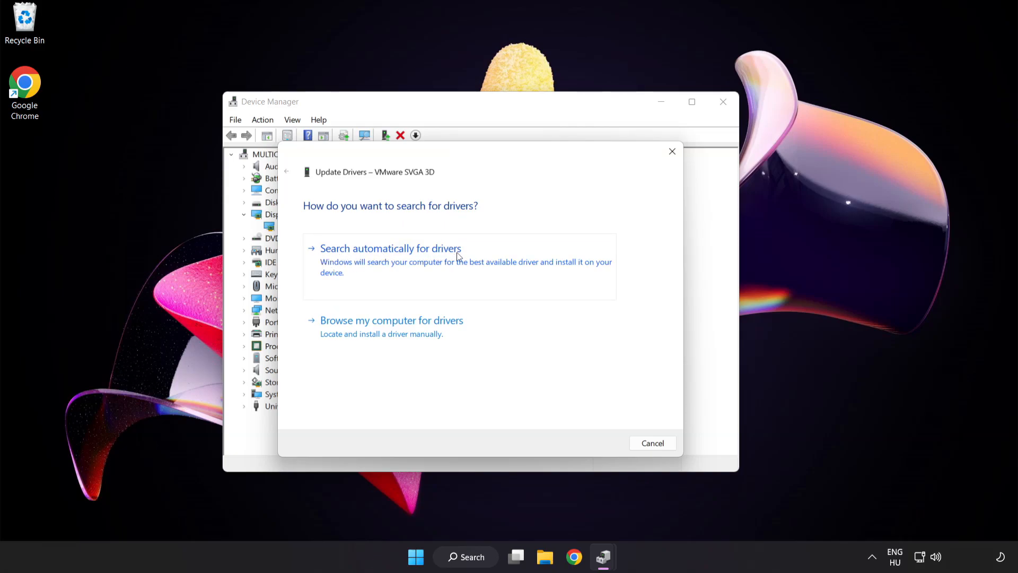
mouse_move(445, 264)
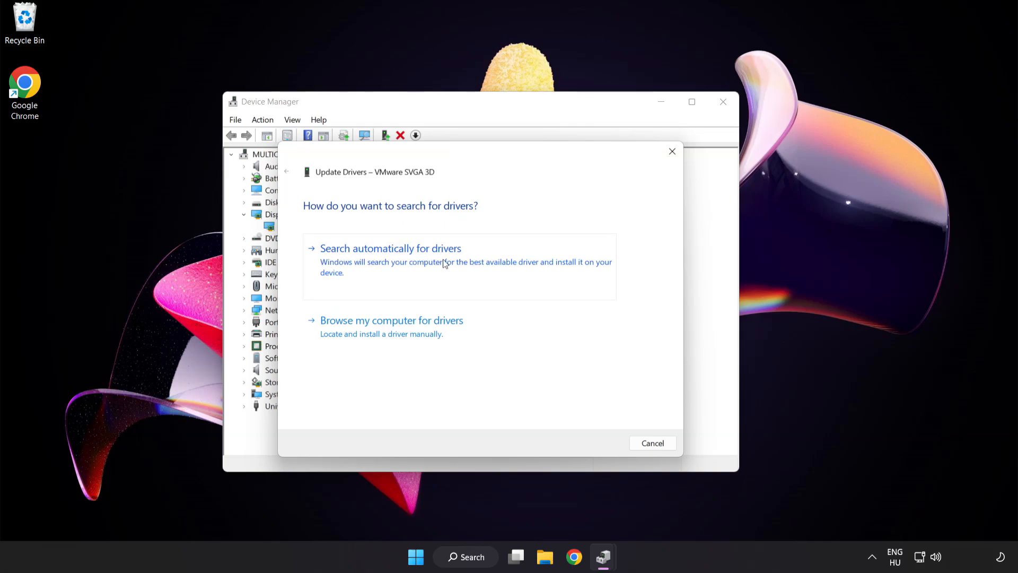
left_click(390, 248)
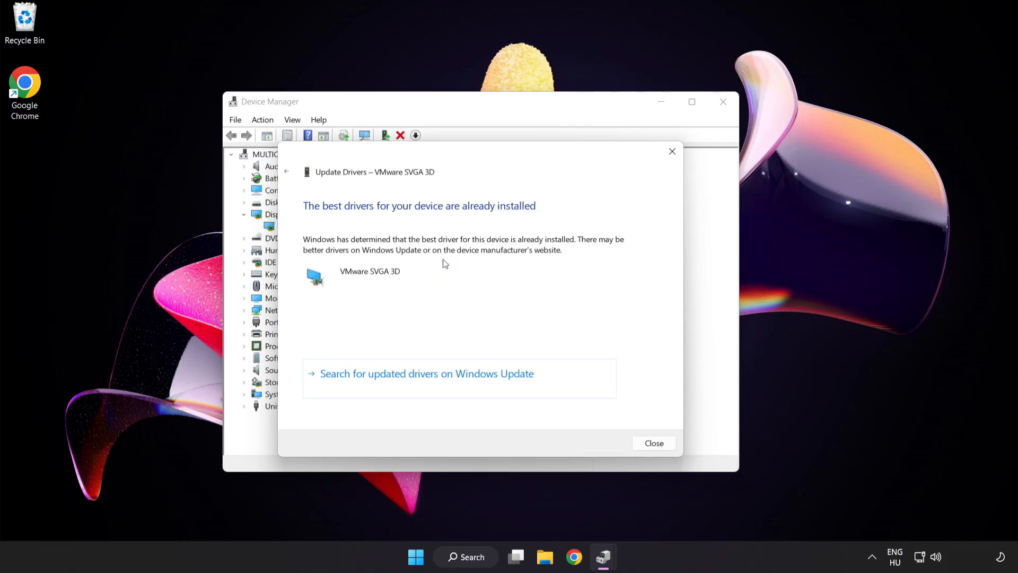
mouse_move(473, 217)
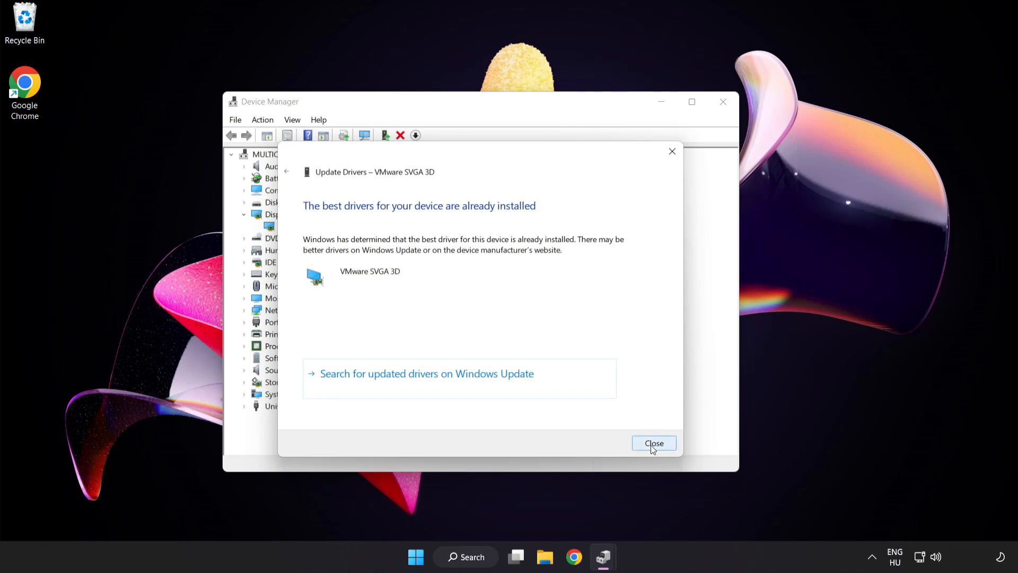
- Accept that the best driver is already installed and close Device Manager
left_click(655, 444)
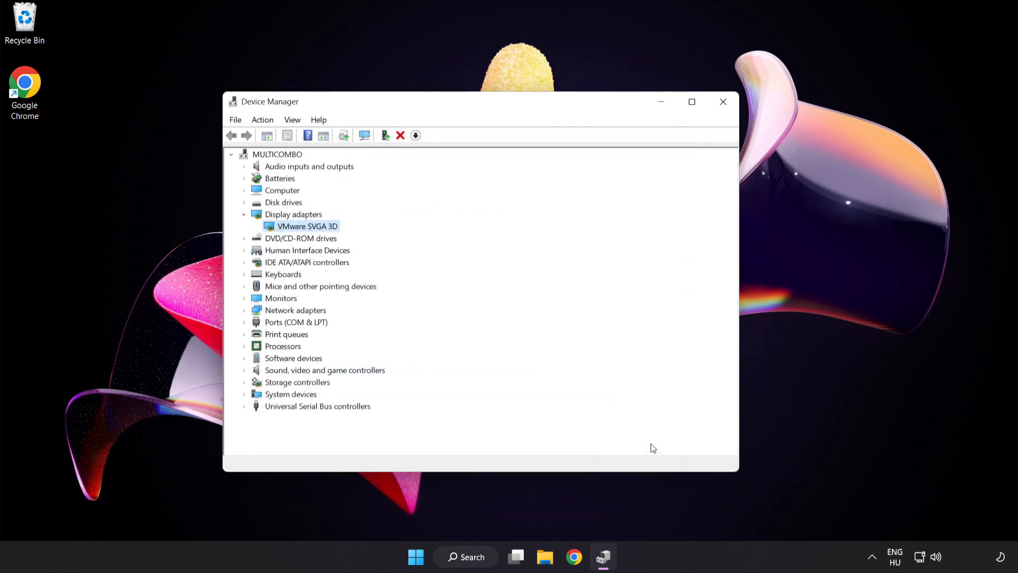
mouse_move(723, 102)
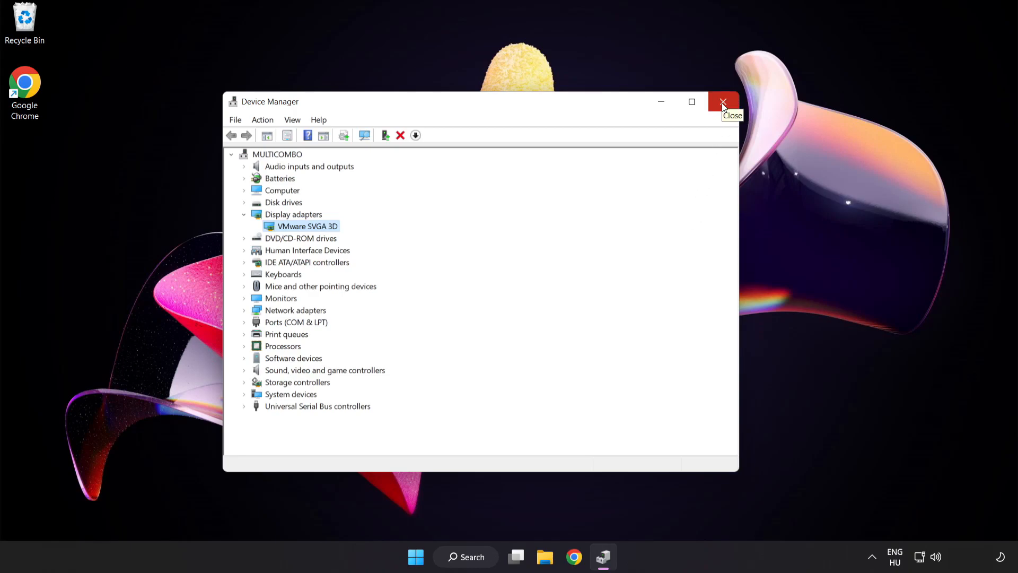
left_click(722, 101)
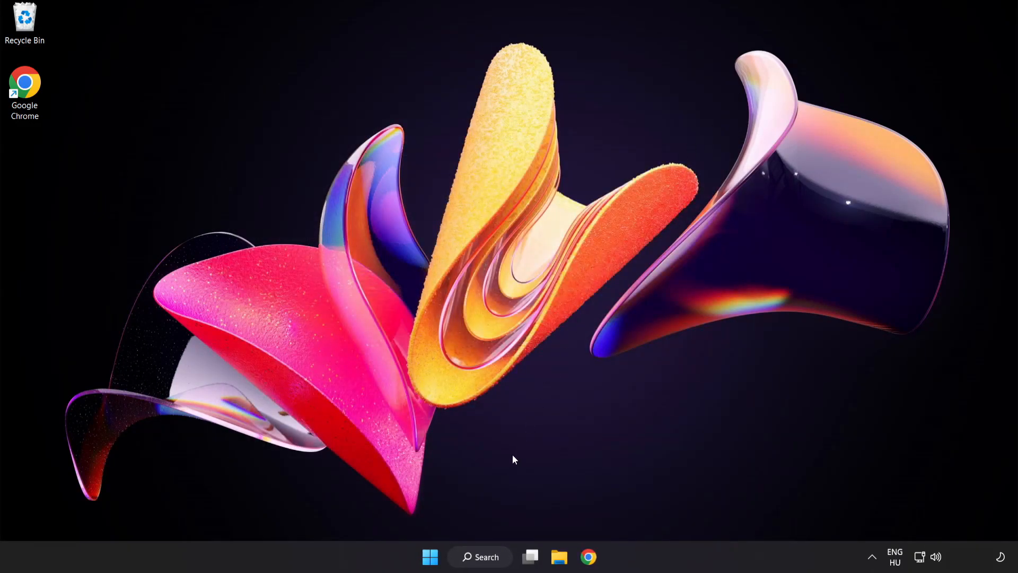
- Search "update" from the taskbar and go to Windows Update settings
left_click(479, 557)
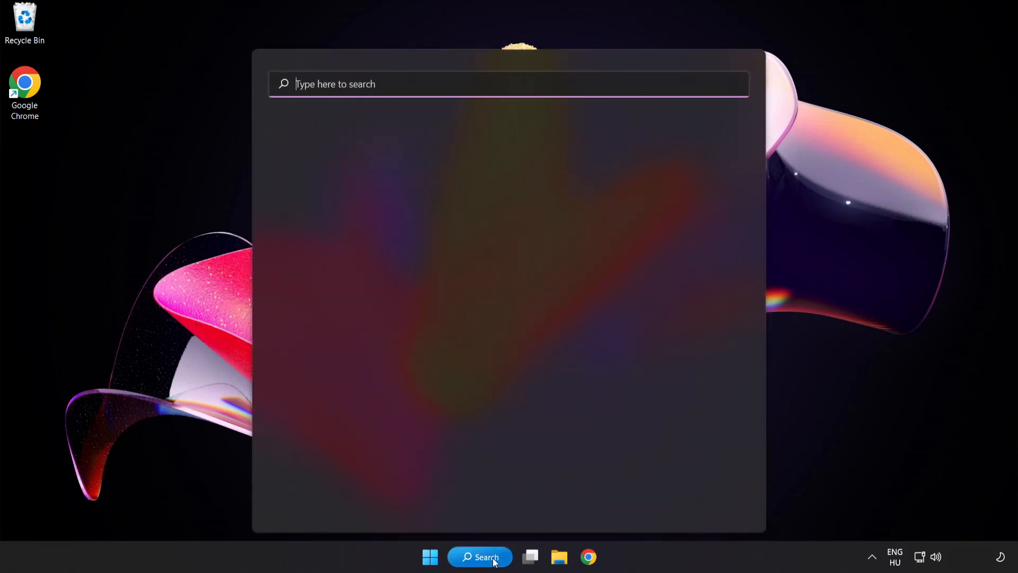
type("u")
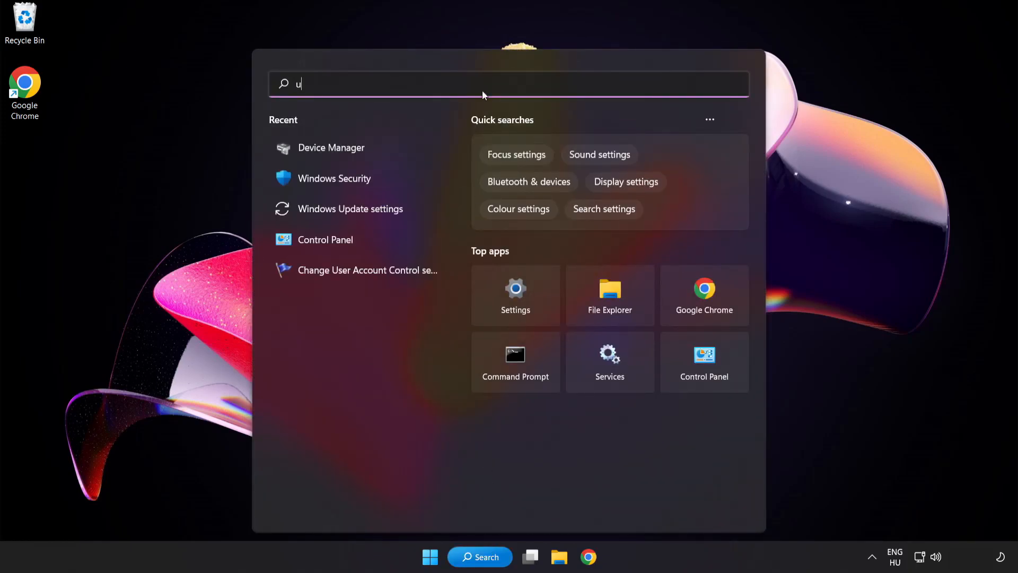
type("pdate")
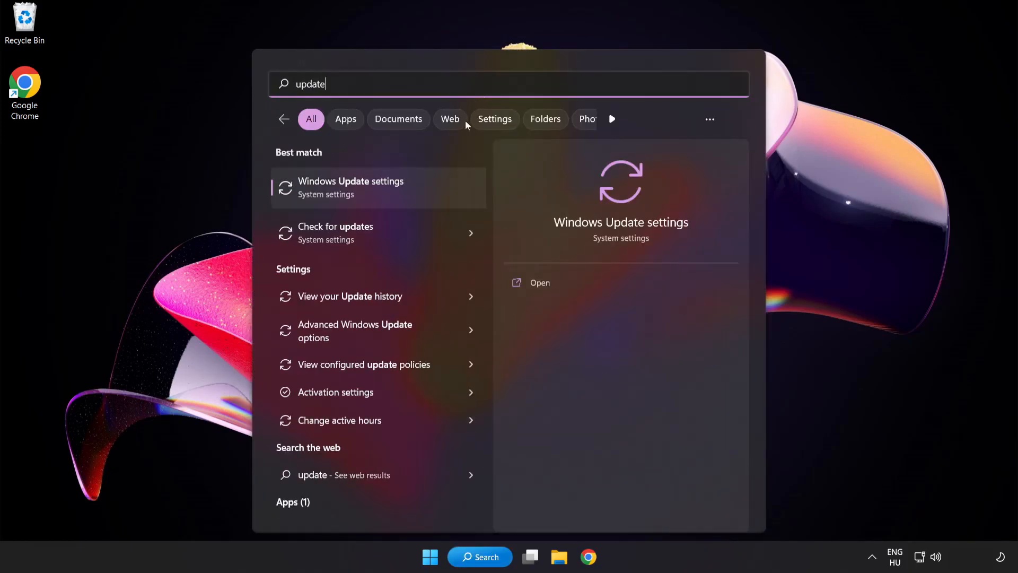
mouse_move(389, 197)
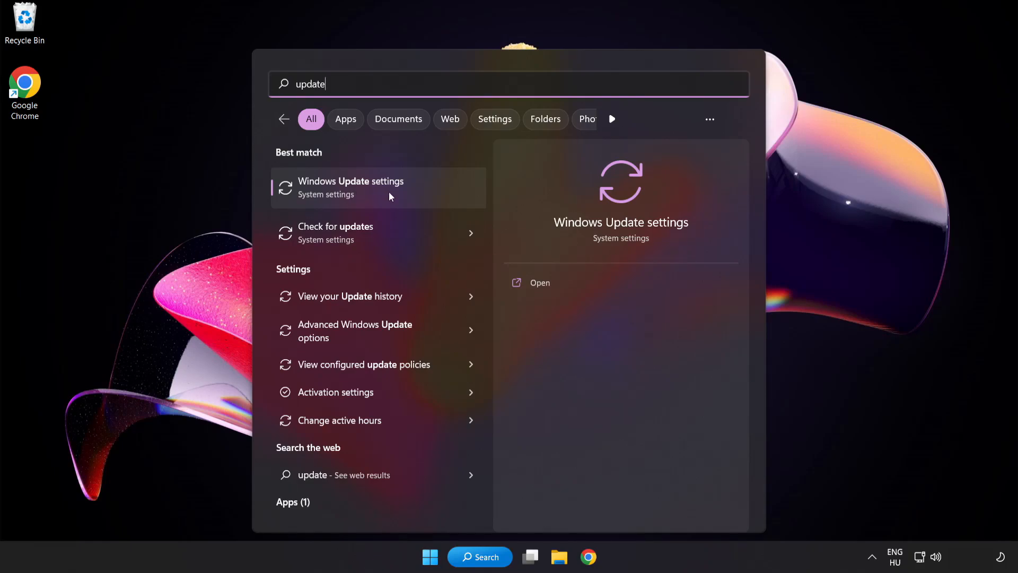
left_click(351, 188)
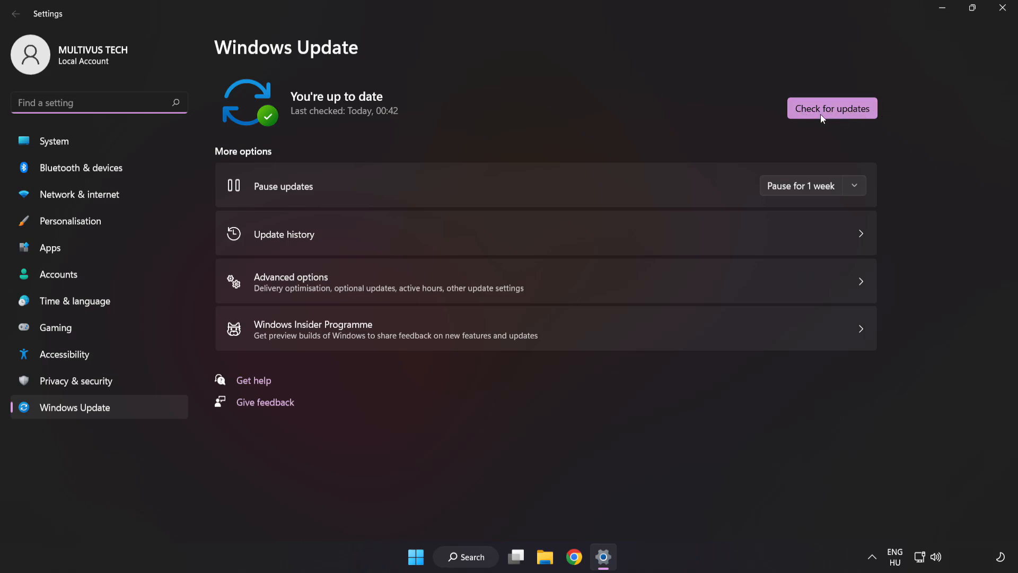
- Check for updates, confirm Windows is up to date, and close Settings
left_click(832, 108)
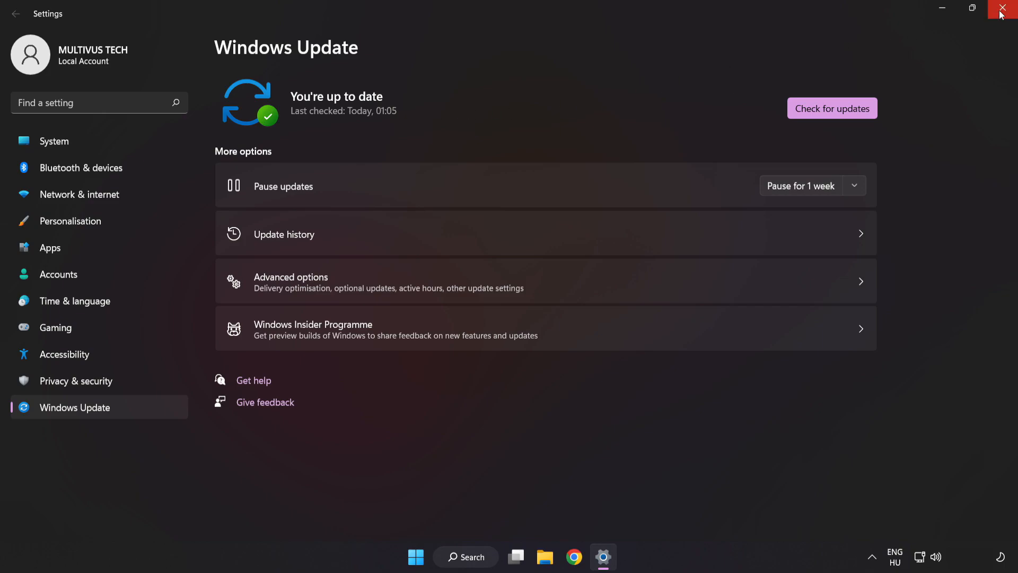
left_click(1007, 7)
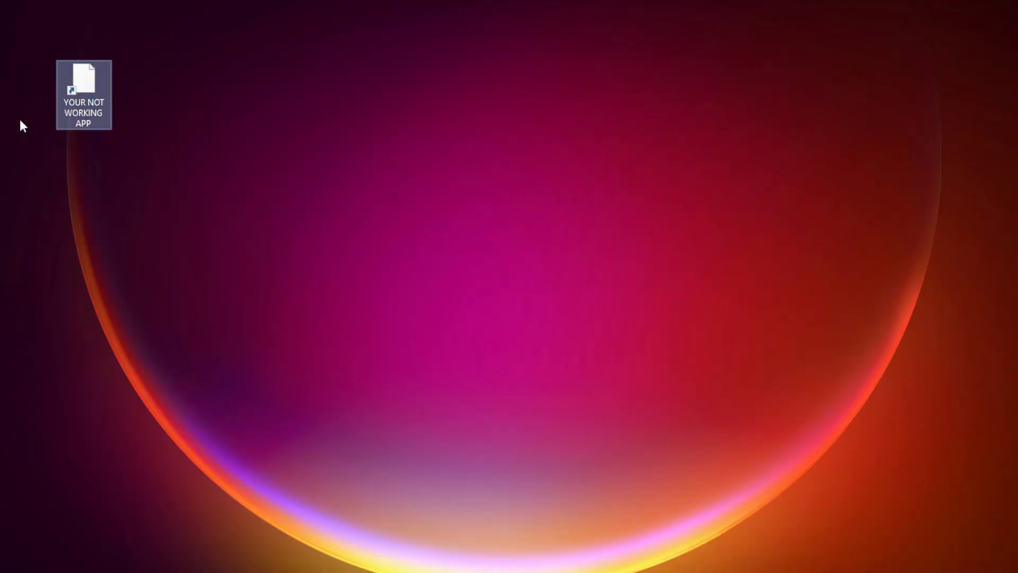
- Bring up the Compatibility properties of the 'YOUR NOT WORKING APP' shortcut
right_click(83, 85)
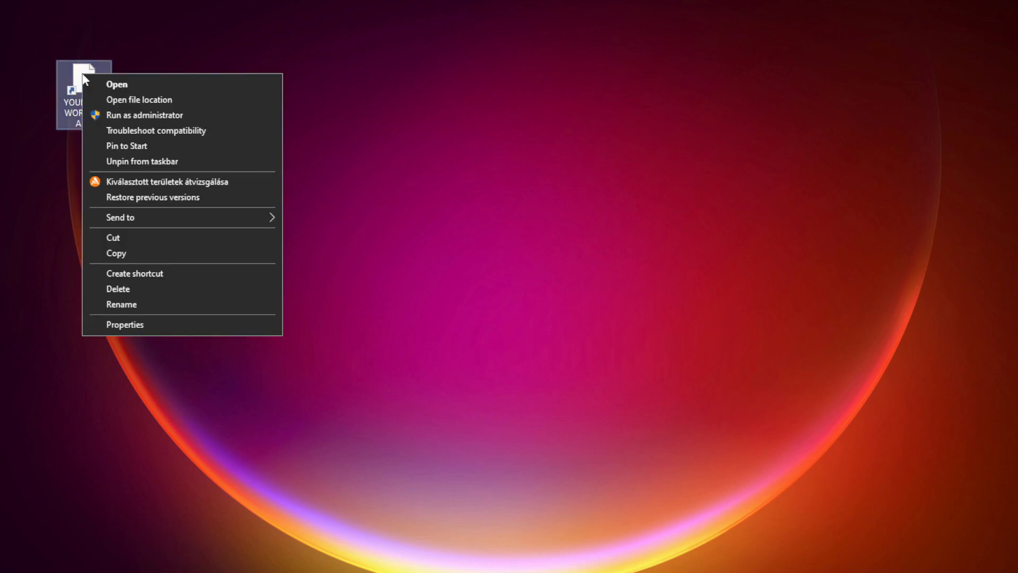
mouse_move(144, 320)
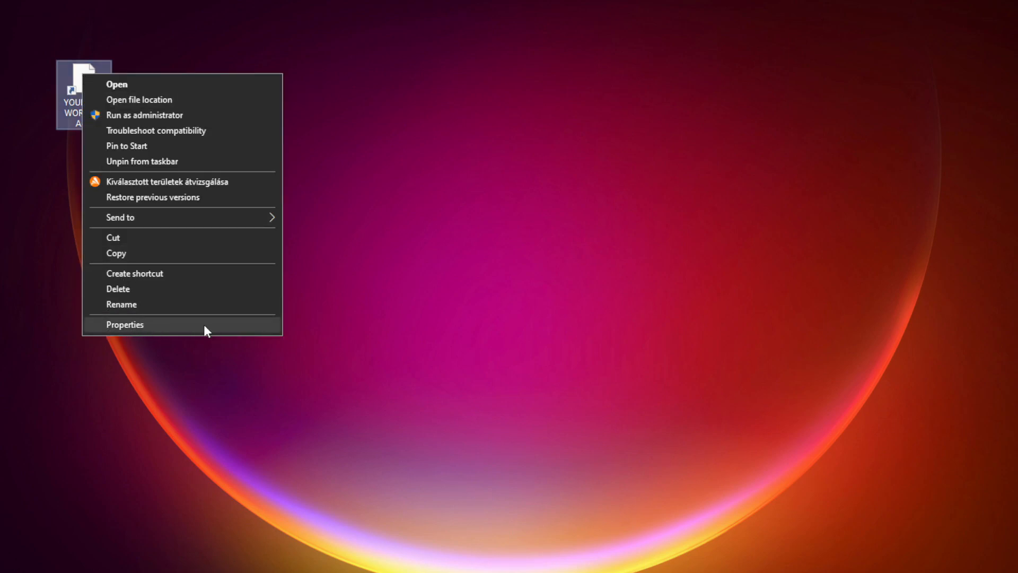
left_click(124, 325)
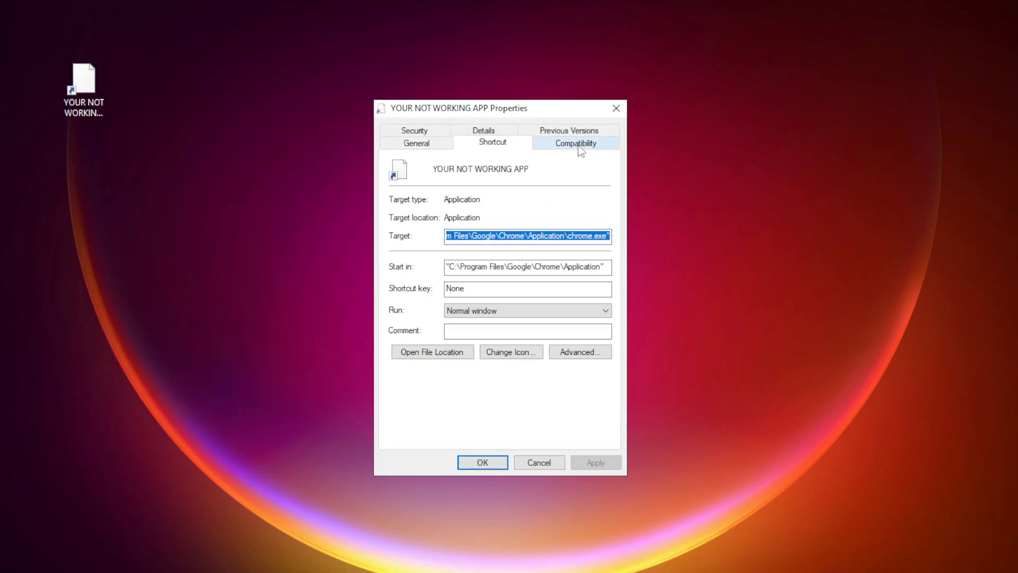
left_click(573, 142)
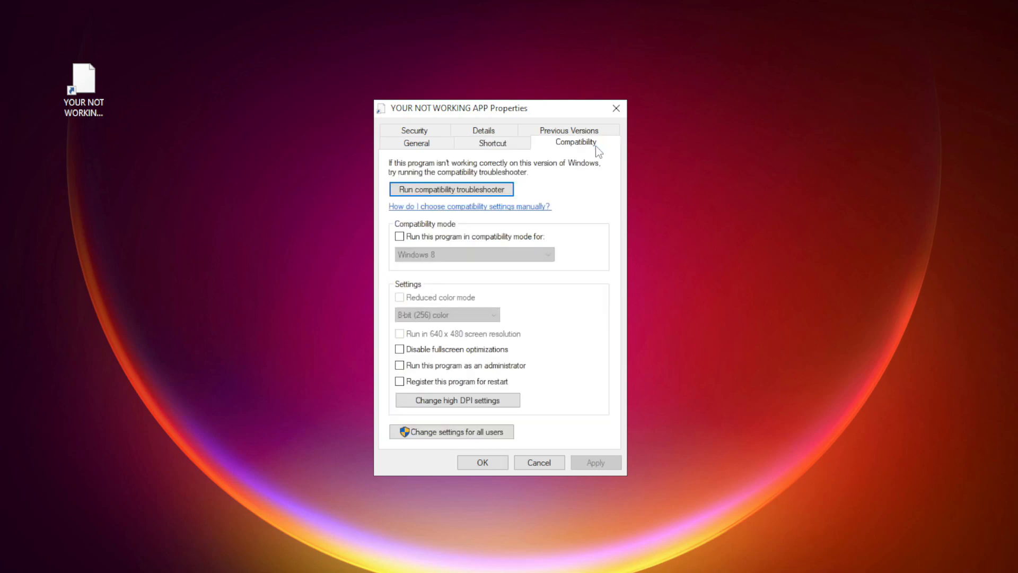
mouse_move(408, 249)
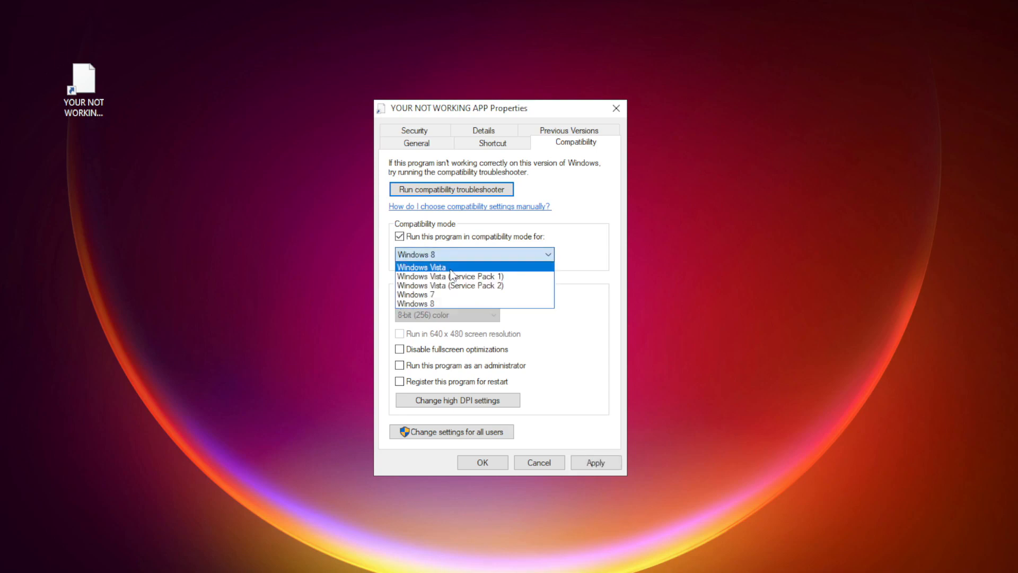
mouse_move(446, 304)
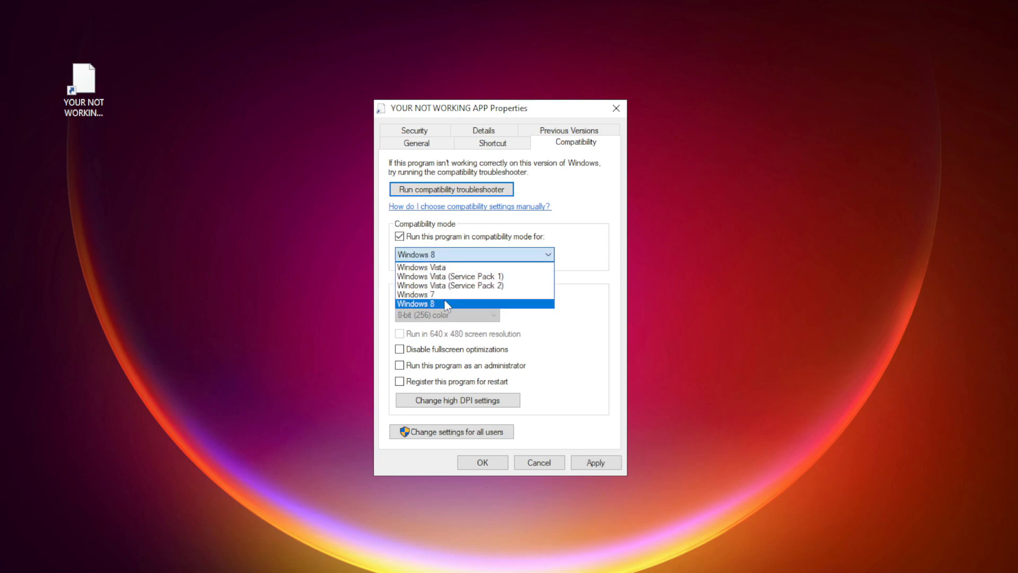
- Enable Windows 8 compatibility mode, disable fullscreen optimizations, run as administrator, and apply
left_click(415, 305)
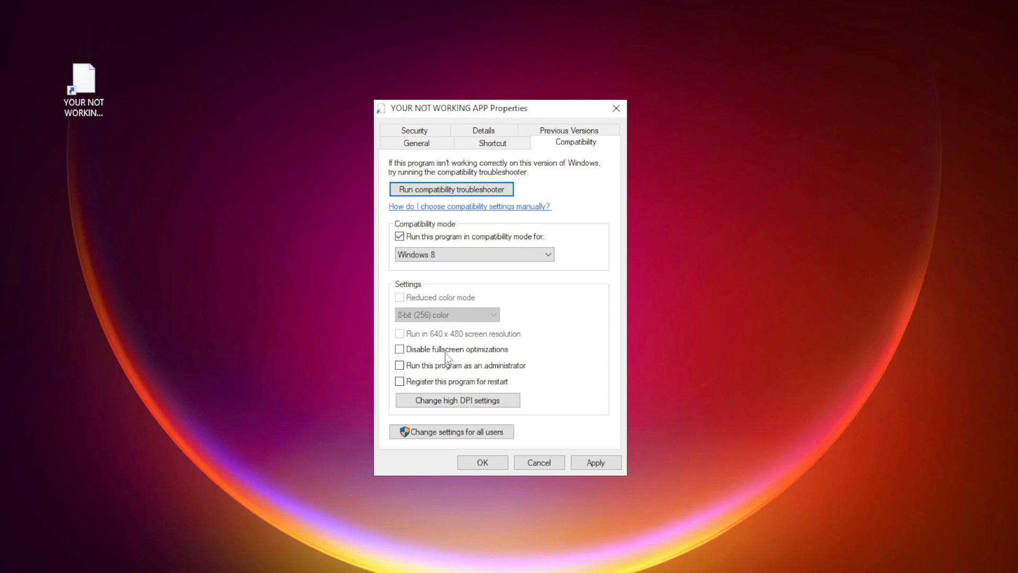
left_click(400, 349)
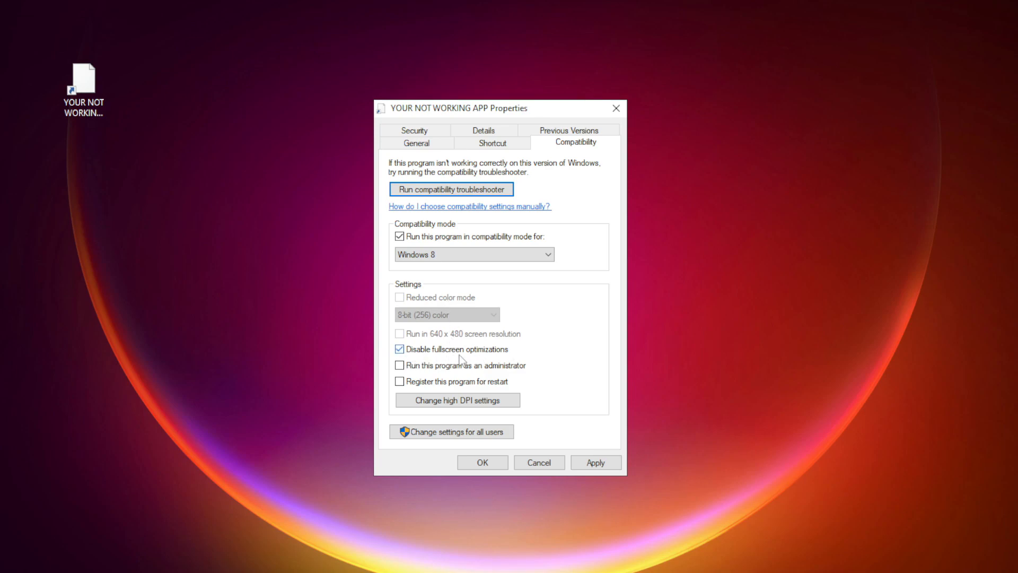
mouse_move(425, 377)
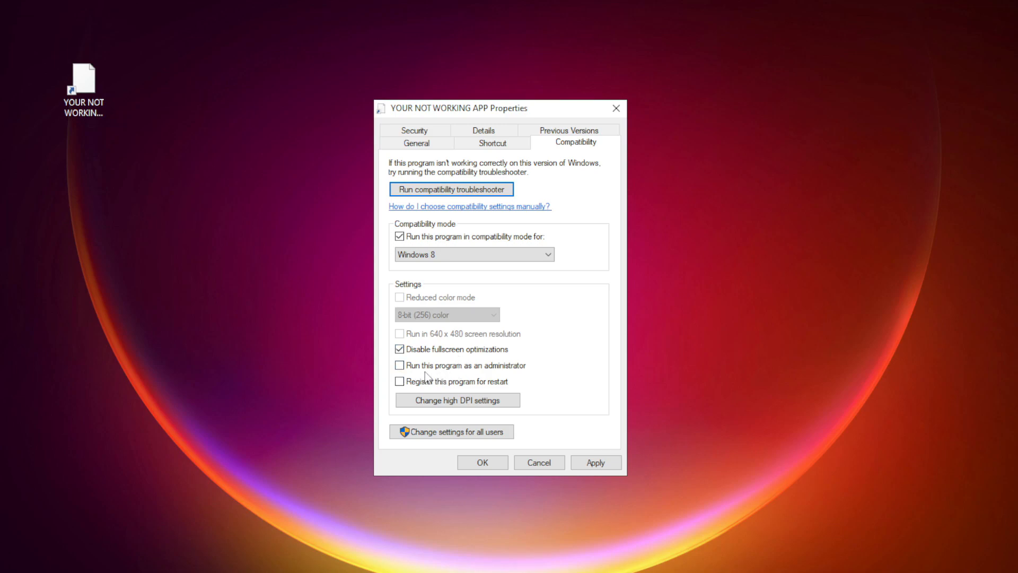
left_click(400, 365)
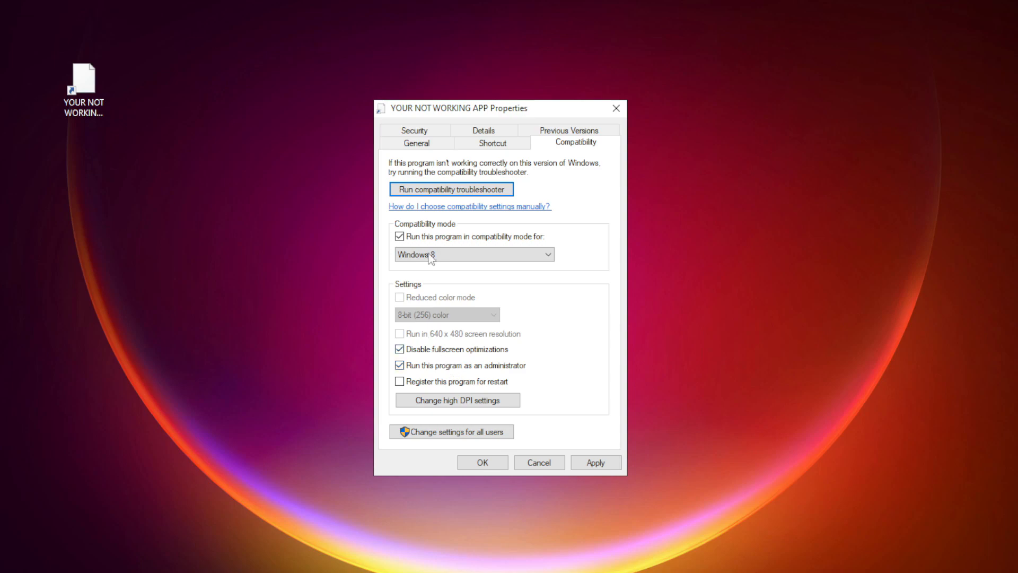
left_click(595, 461)
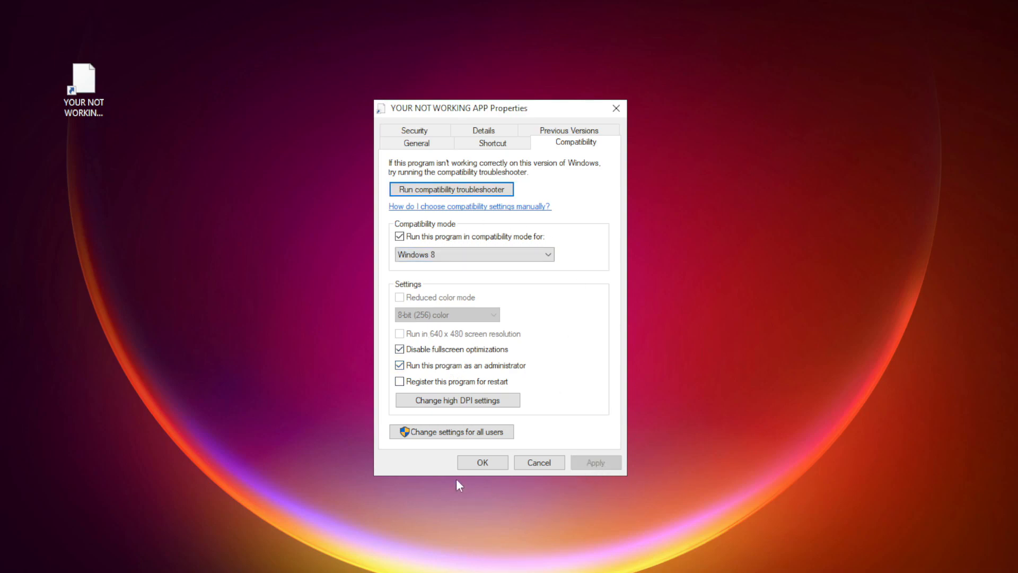
left_click(482, 461)
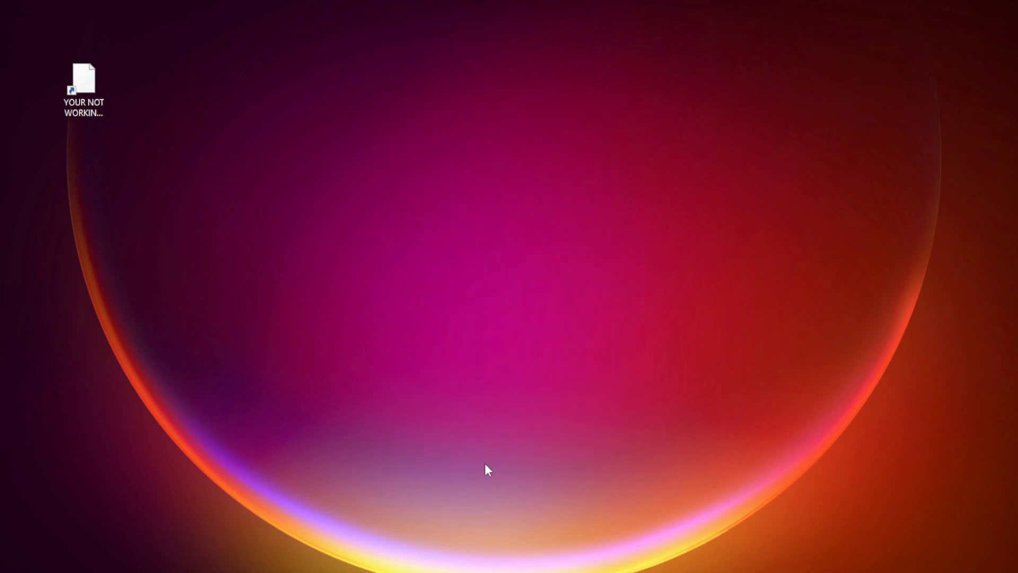
- Launch Task Manager from the Start menu and show the Startup apps list
left_click(83, 88)
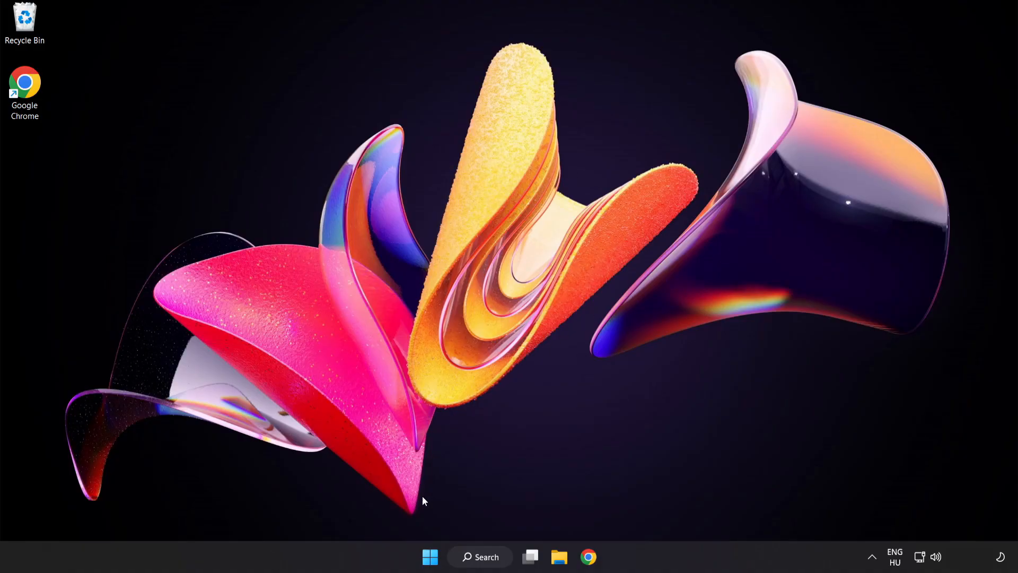
mouse_move(430, 557)
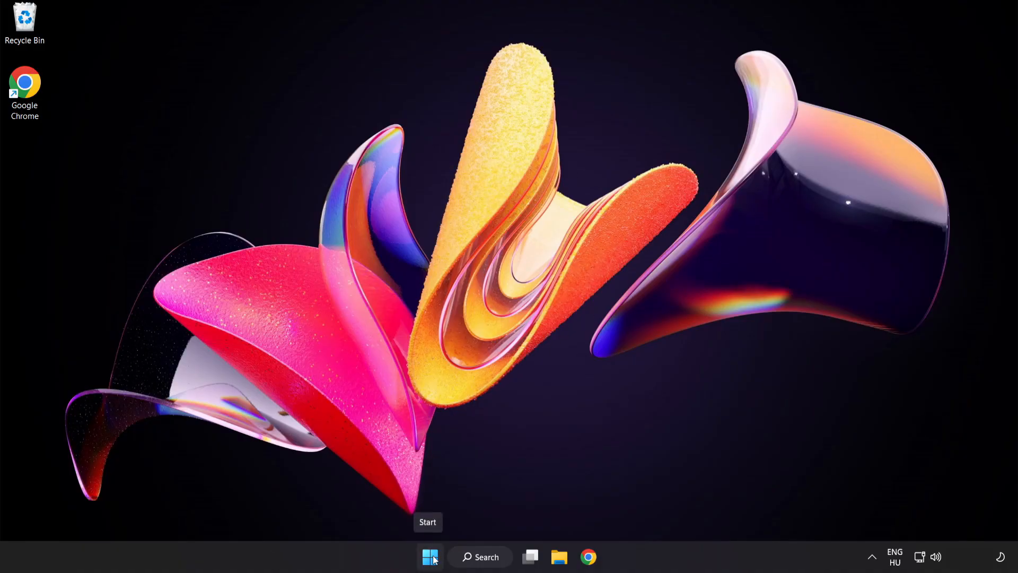
right_click(428, 557)
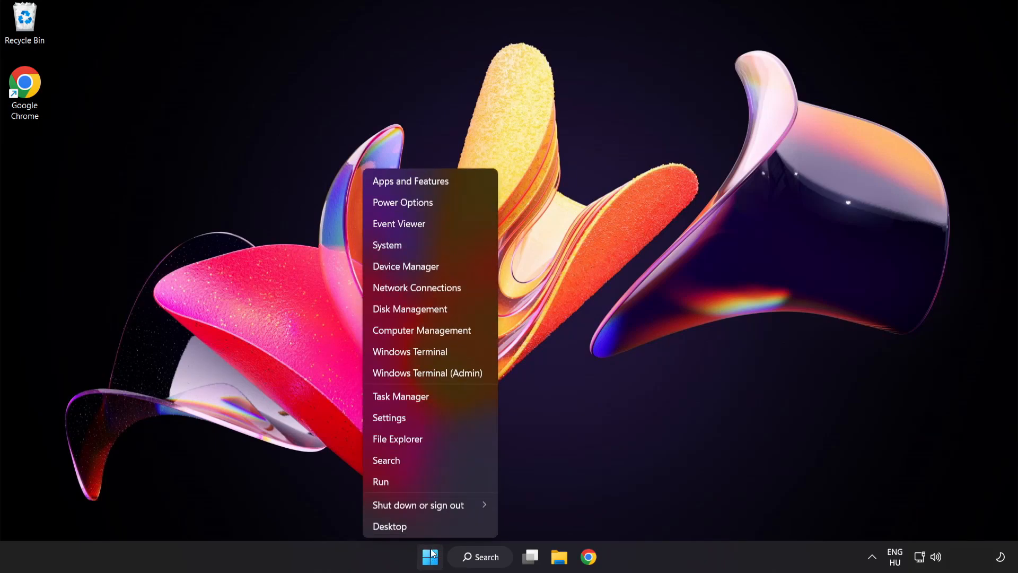
mouse_move(441, 401)
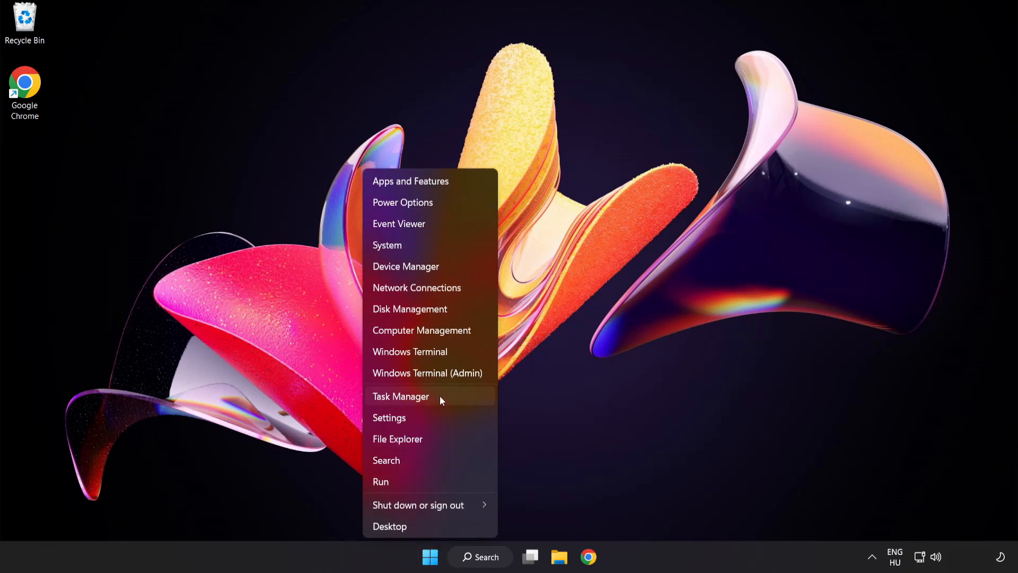
left_click(401, 396)
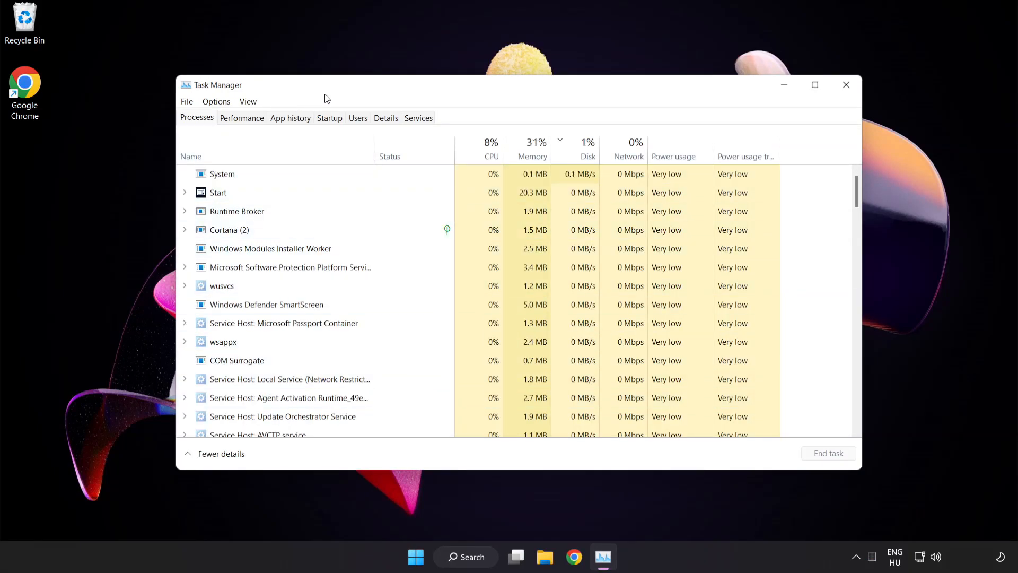
left_click(329, 118)
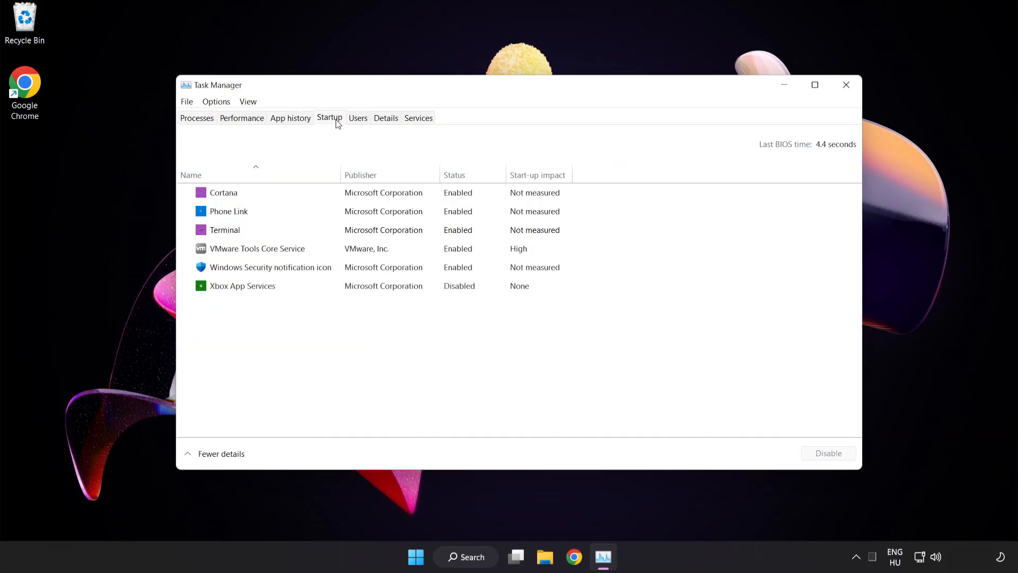
- Disable Cortana, Phone Link, Terminal and the Windows Security notification icon at startup, then close Task Manager
left_click(229, 211)
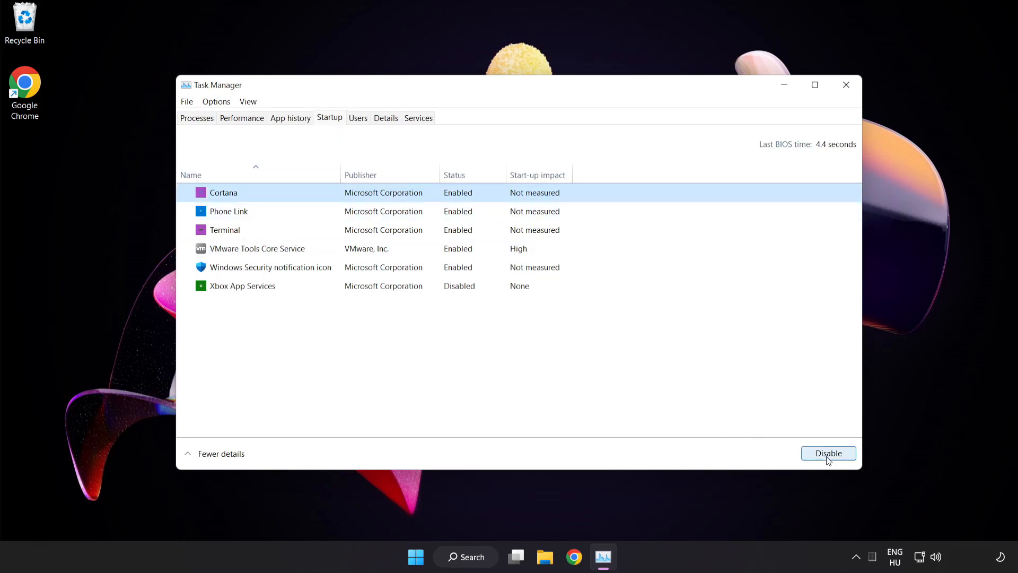
left_click(829, 453)
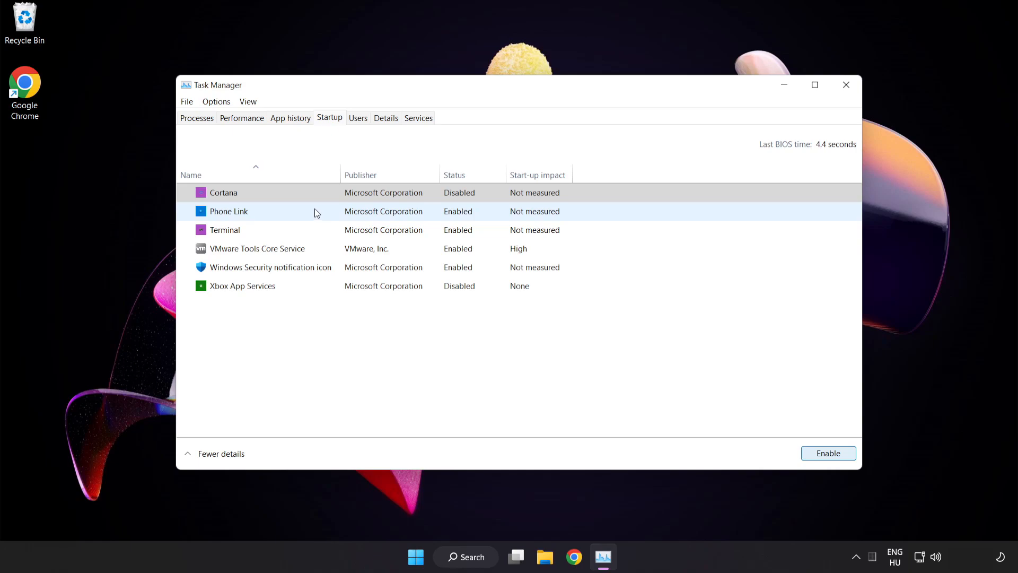
left_click(827, 453)
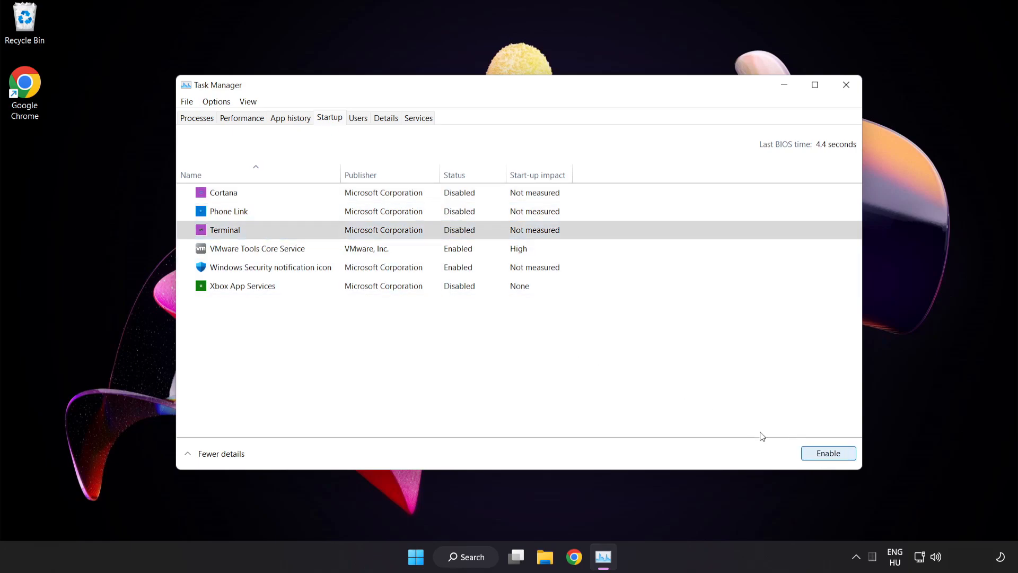
left_click(270, 267)
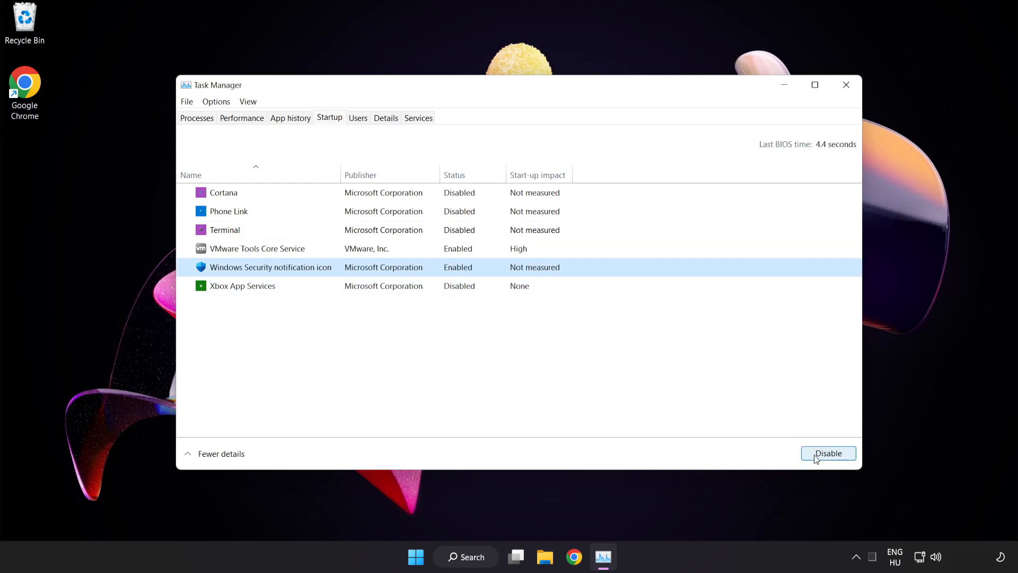
left_click(828, 453)
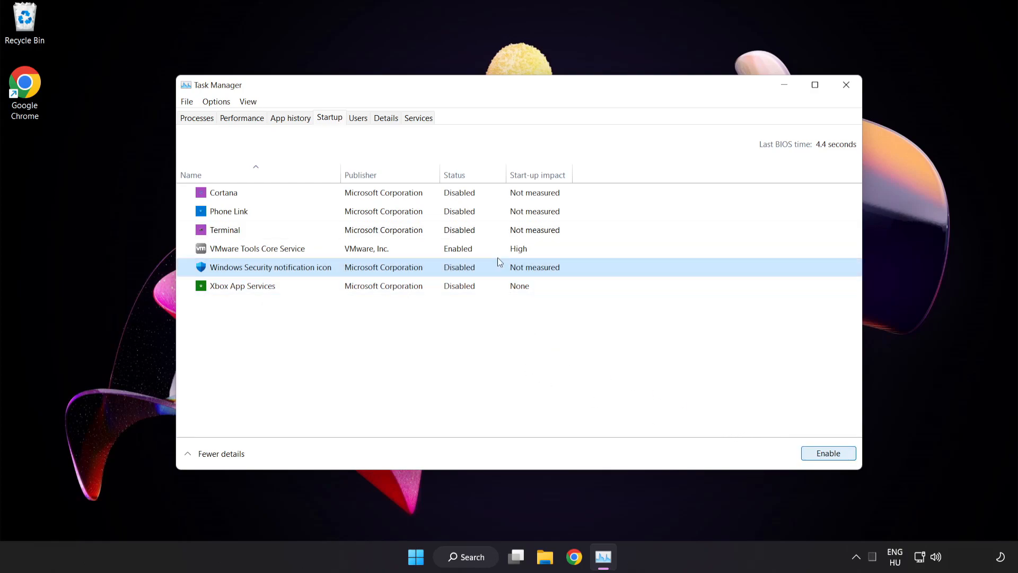
mouse_move(847, 85)
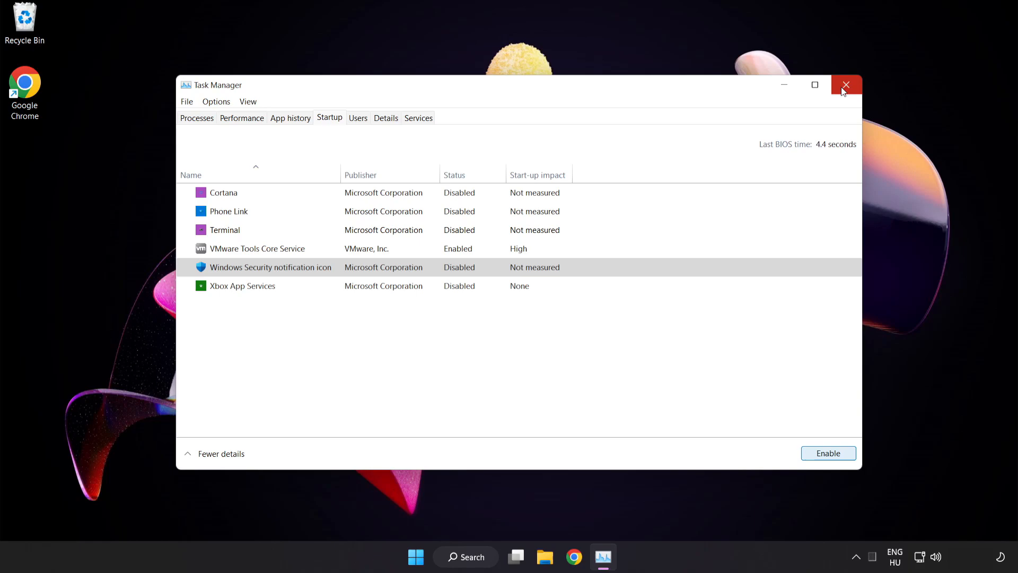
left_click(846, 85)
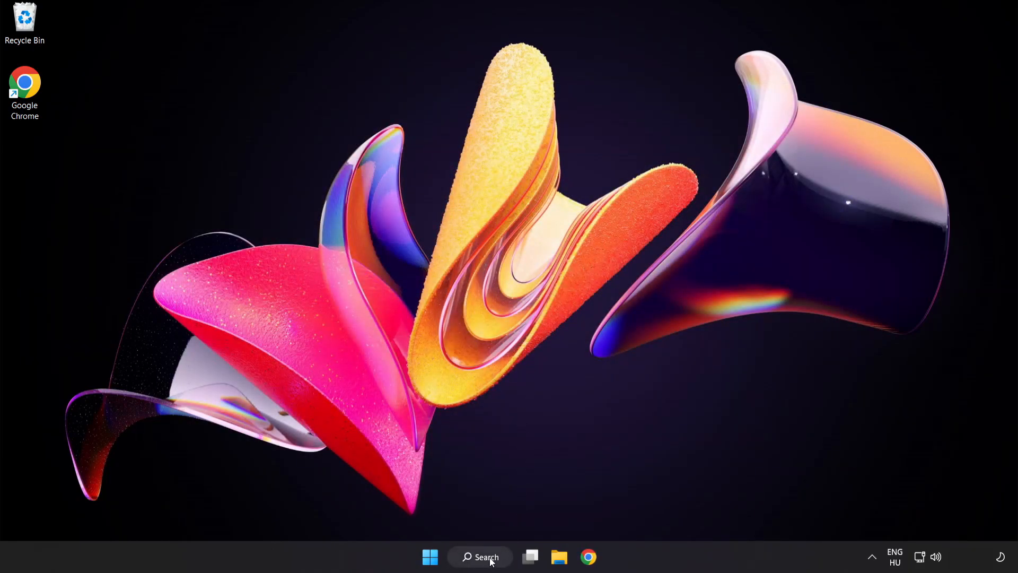
- Search "security" from the taskbar and launch the Windows Security app
left_click(479, 557)
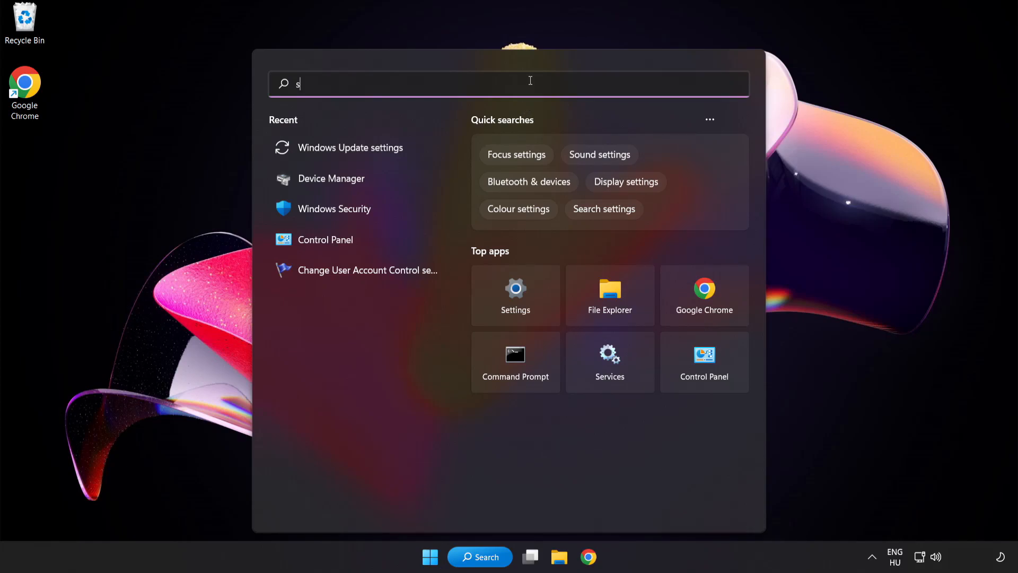
type("ecurity")
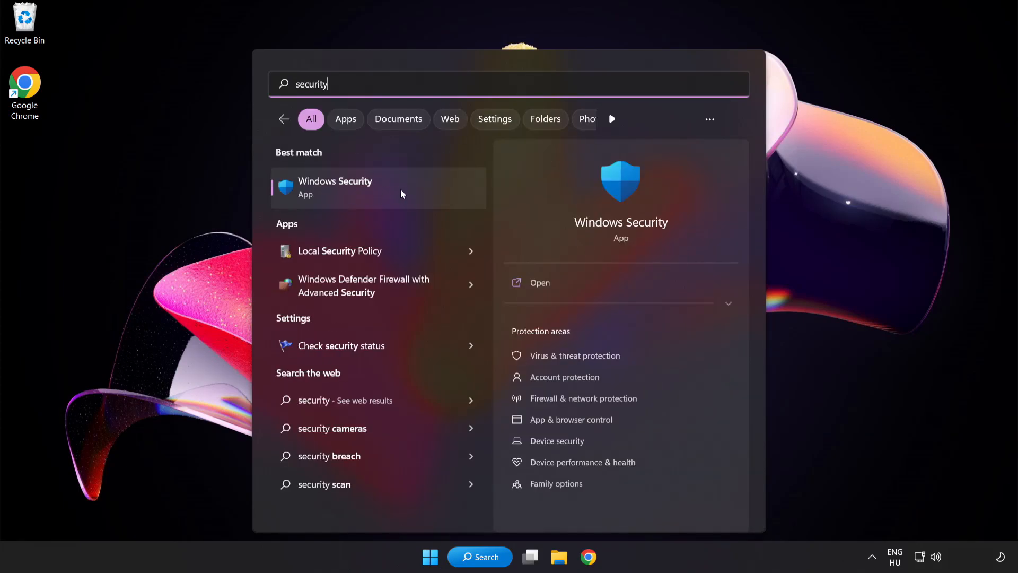
left_click(335, 186)
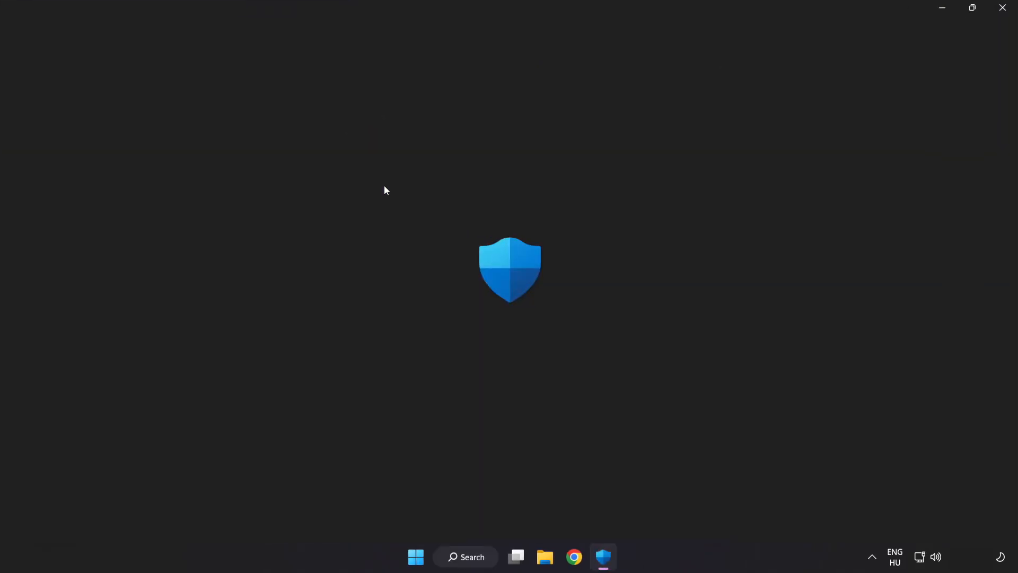
- Go through Virus & threat protection settings to the Defender Antivirus exclusions list
left_click(602, 557)
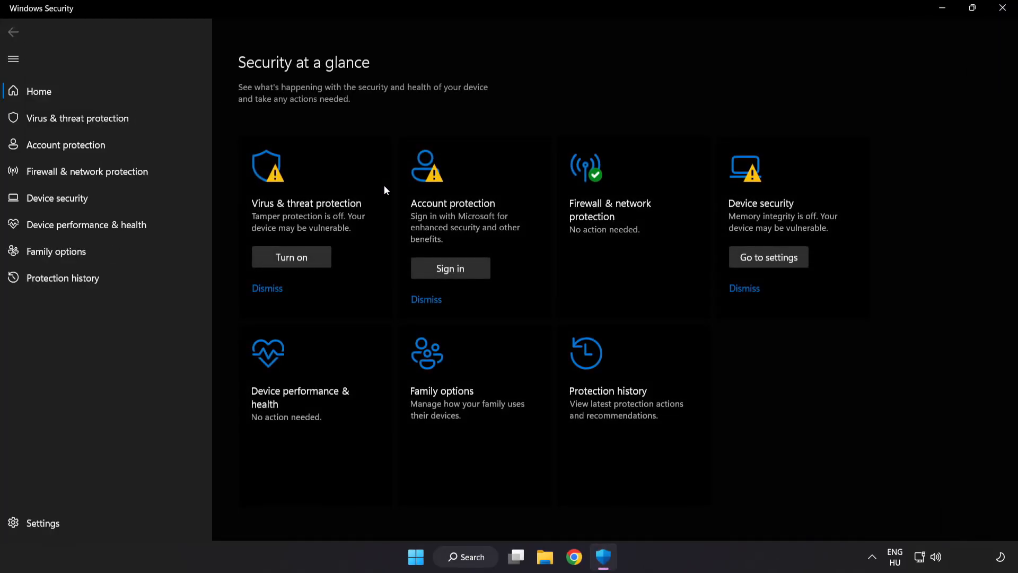
mouse_move(77, 118)
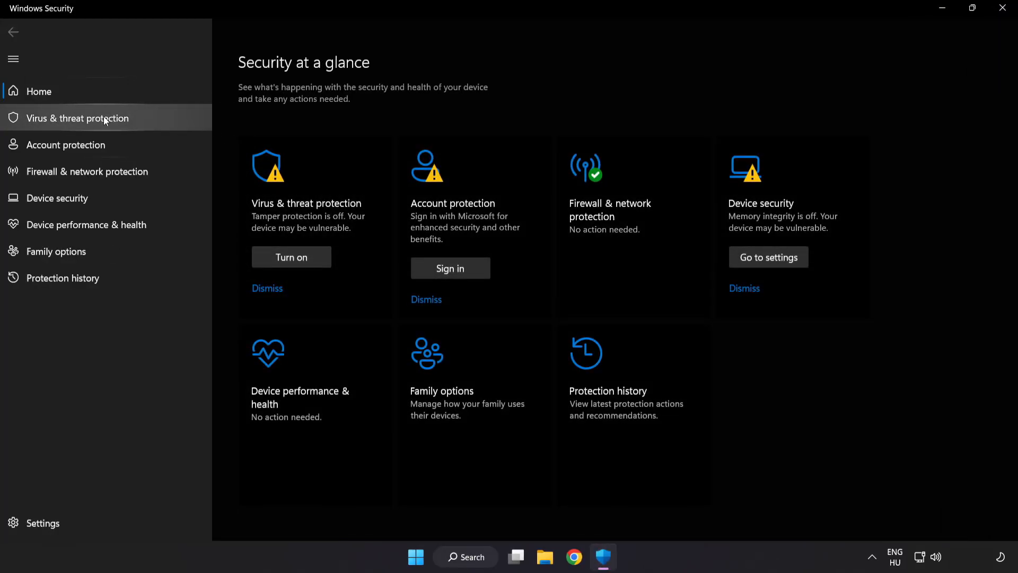
left_click(76, 118)
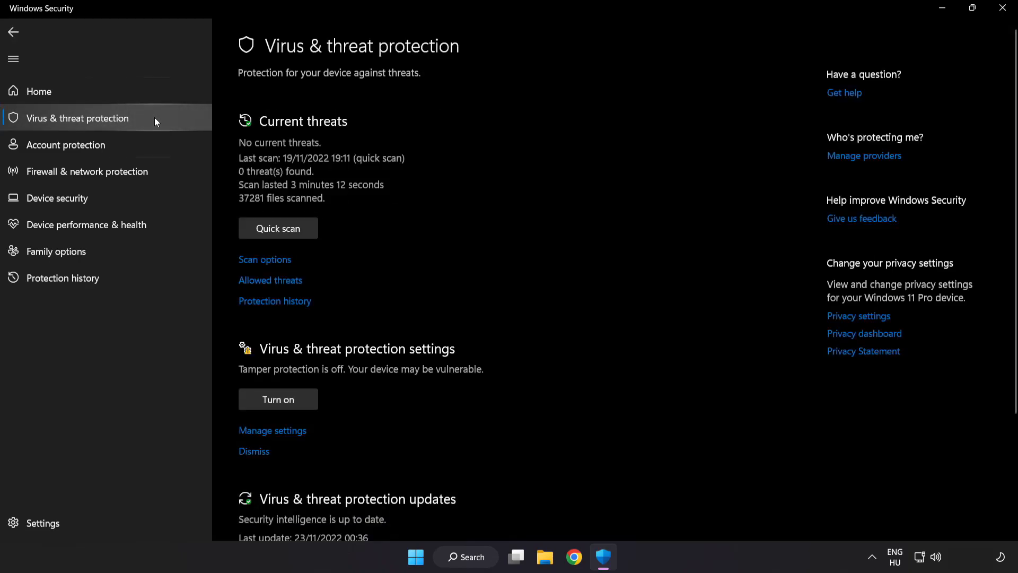
scroll("down", 3)
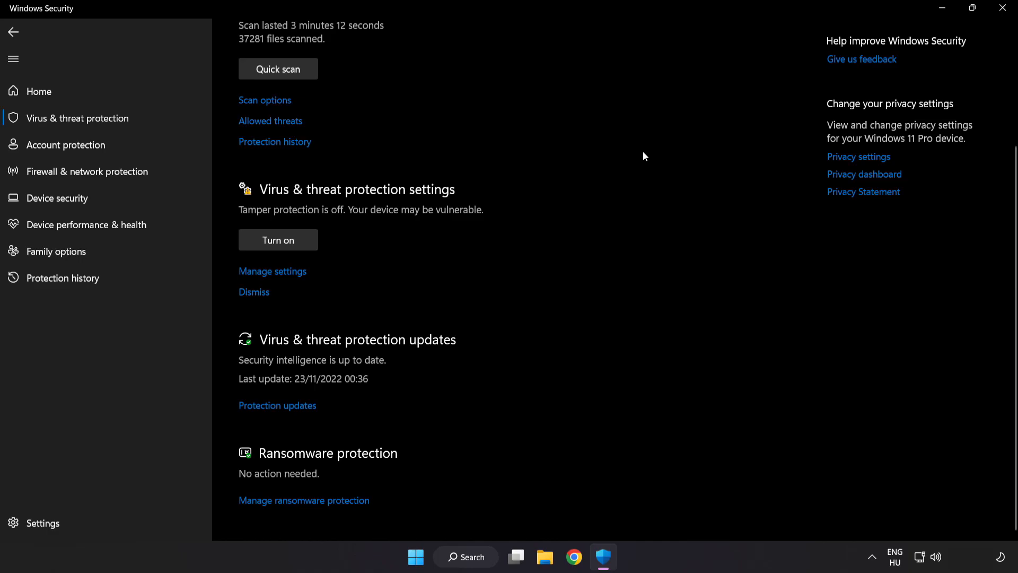
mouse_move(272, 272)
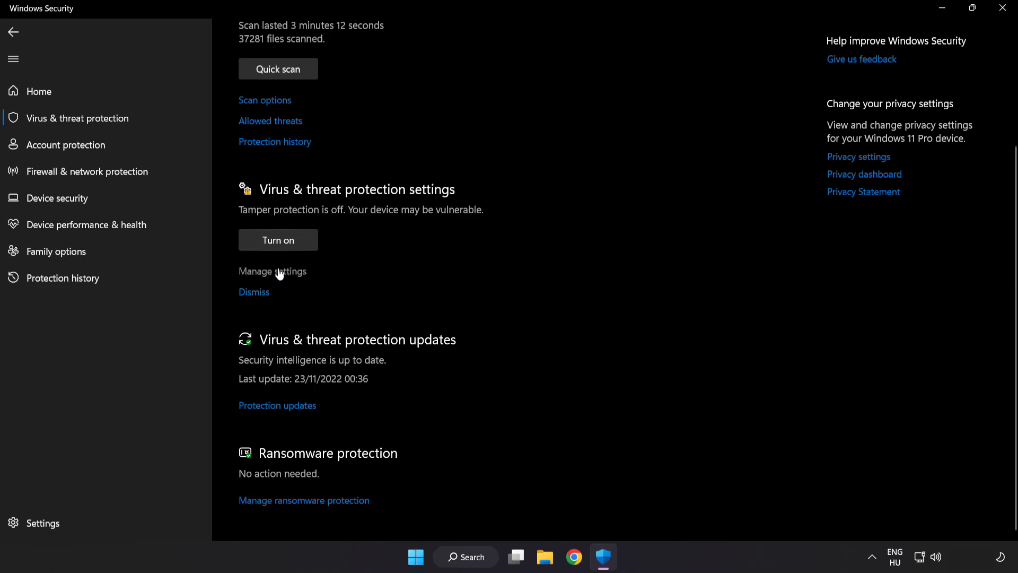
left_click(272, 271)
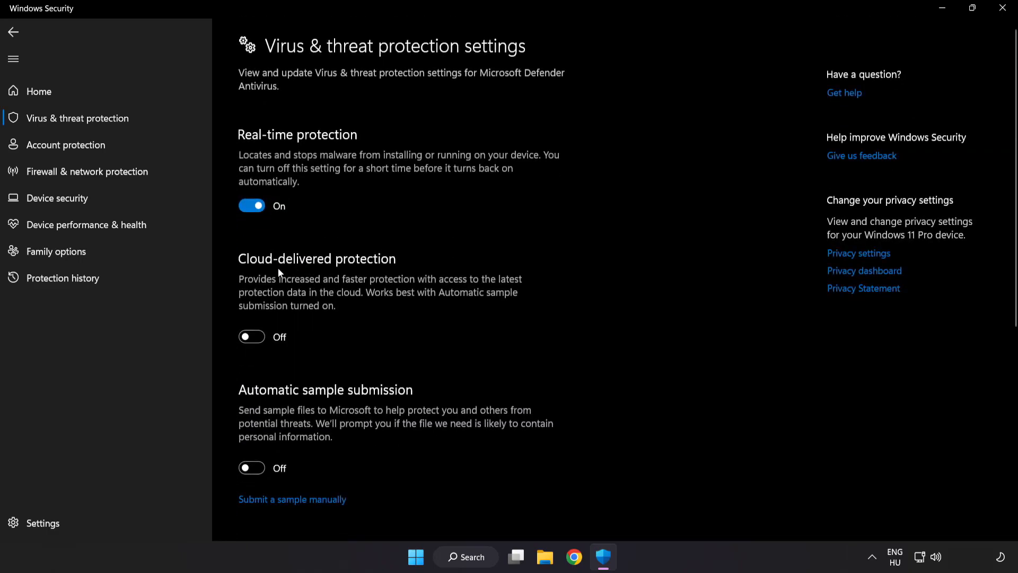
scroll("down", 3)
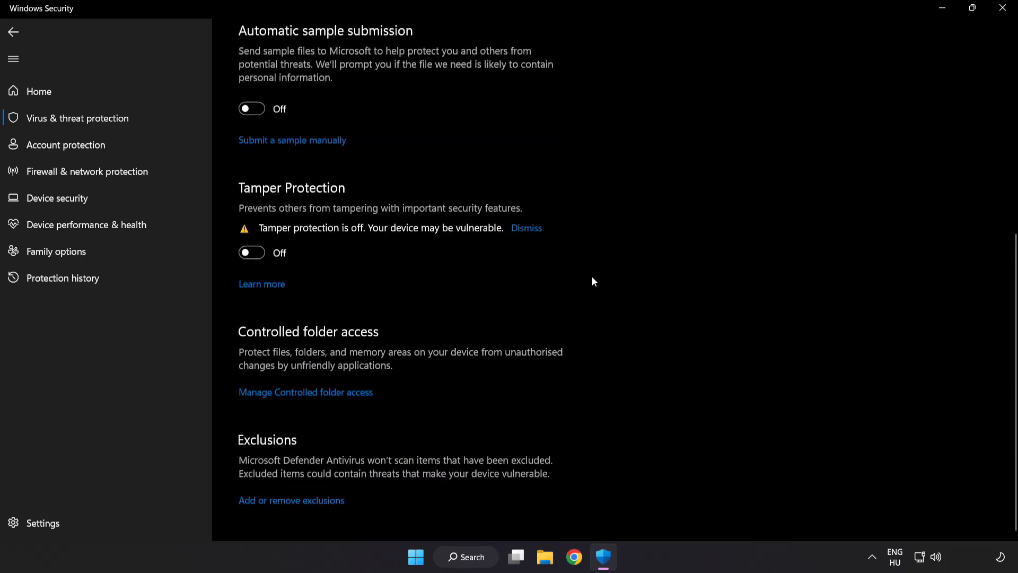
mouse_move(295, 507)
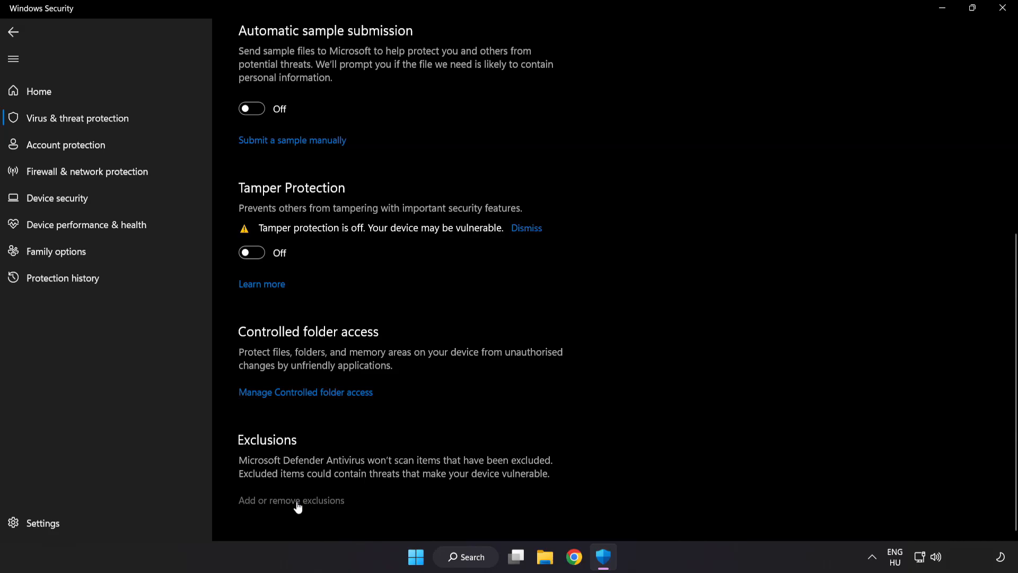
left_click(291, 500)
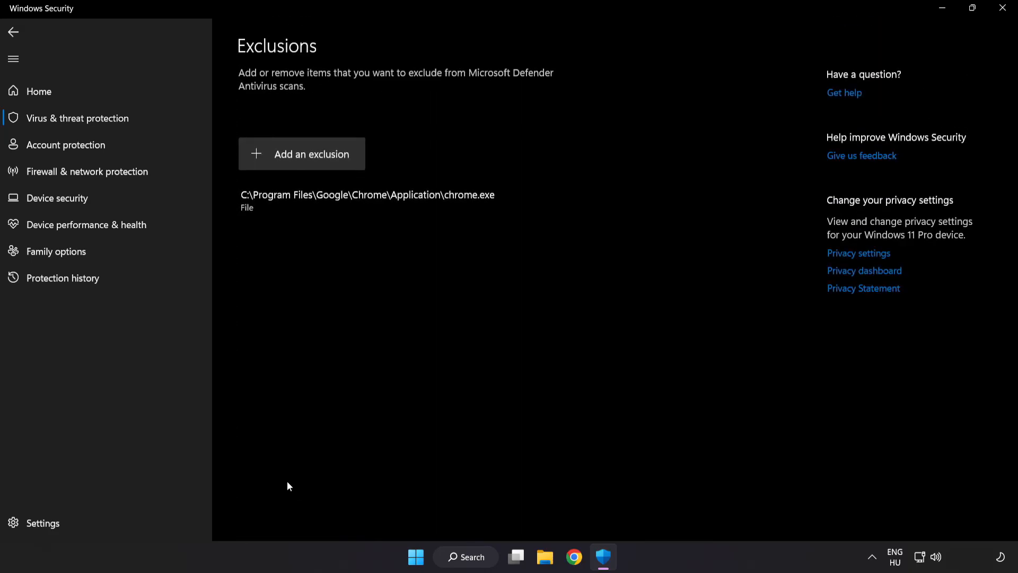
mouse_move(302, 166)
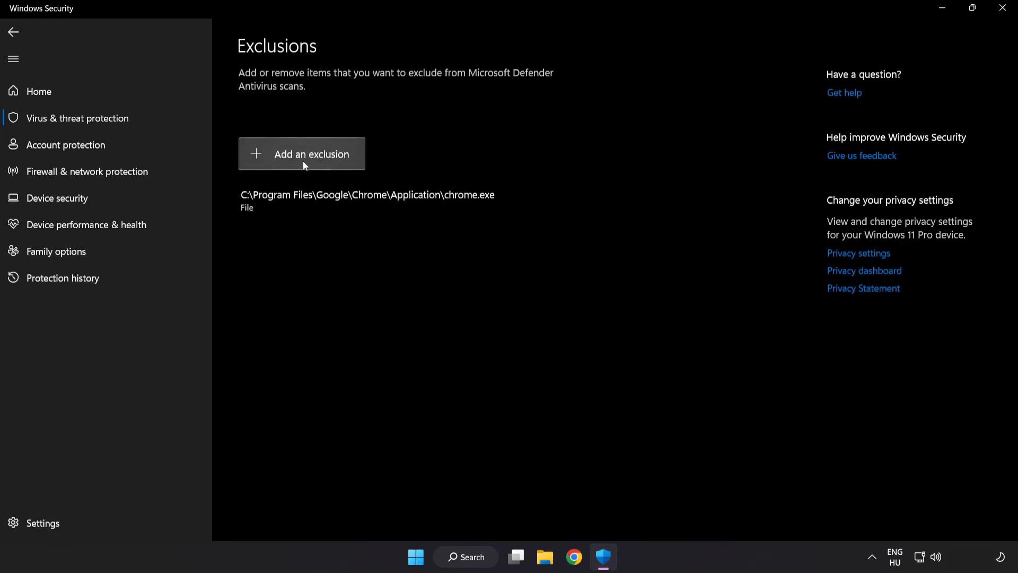
- Start adding a File exclusion so the file picker appears
left_click(302, 154)
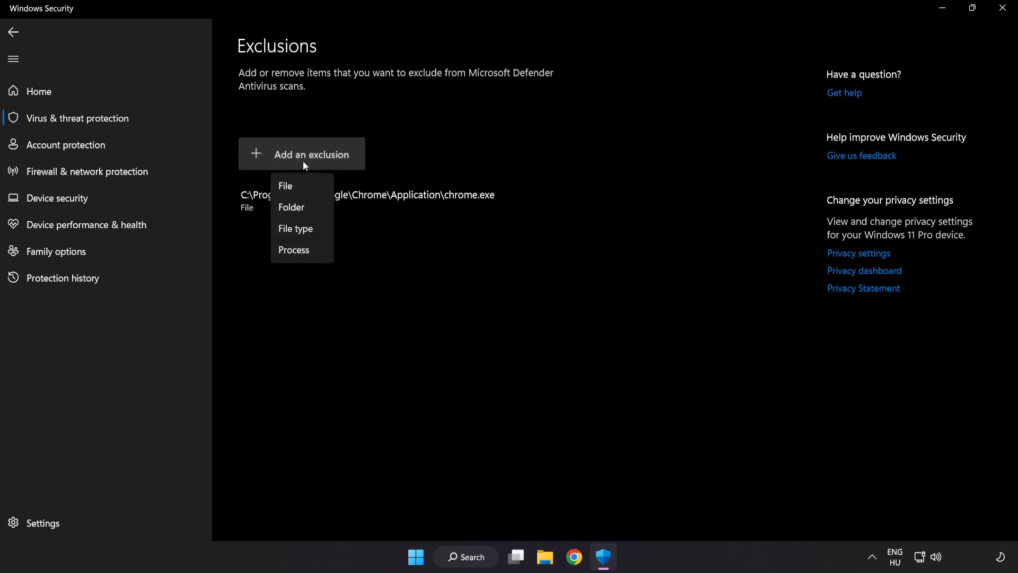
mouse_move(291, 207)
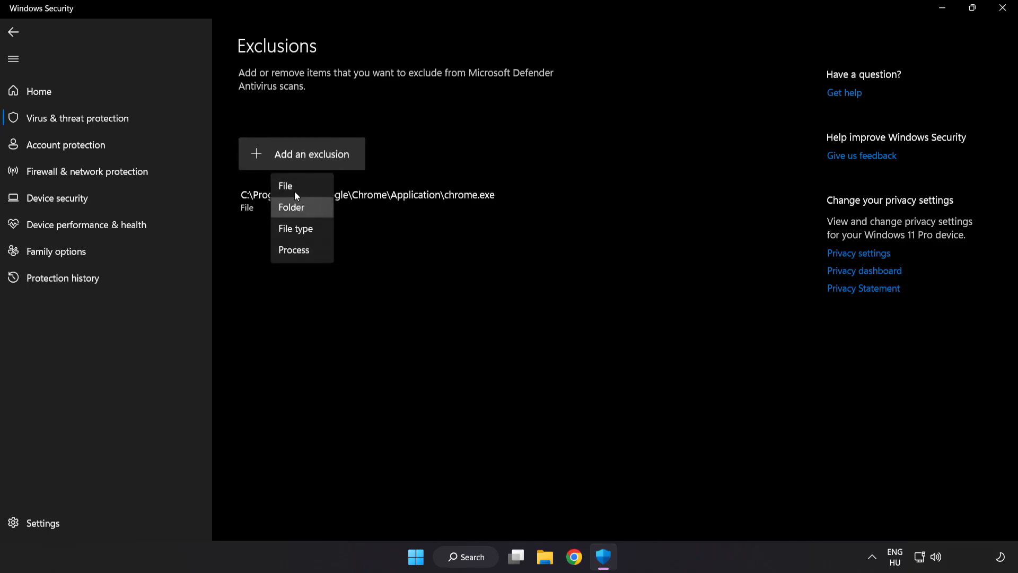
mouse_move(285, 186)
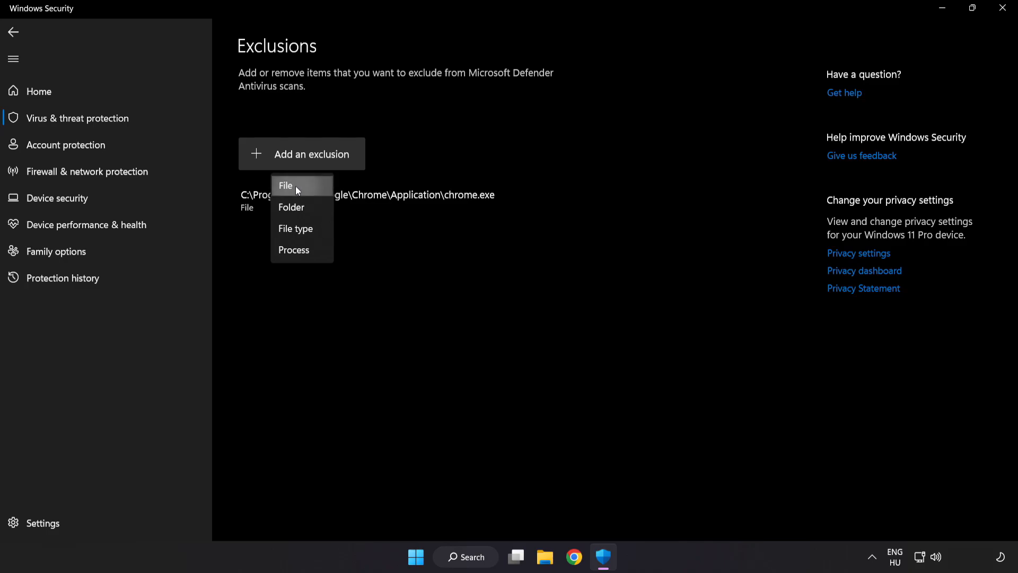
left_click(285, 185)
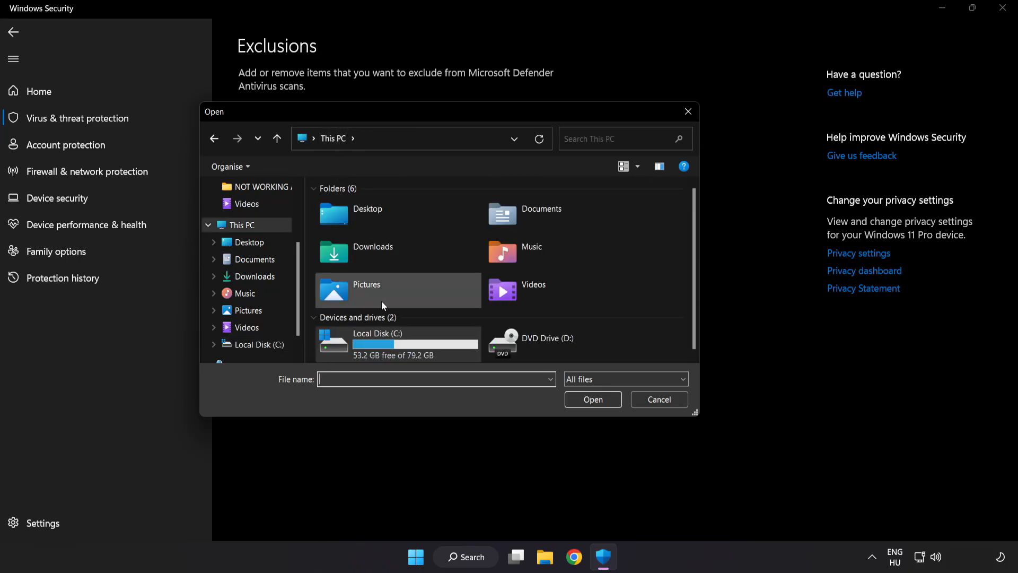
- Pick the NOT WORKING APP file under C:\Program Files (x86) as the exclusion
double_click(378, 342)
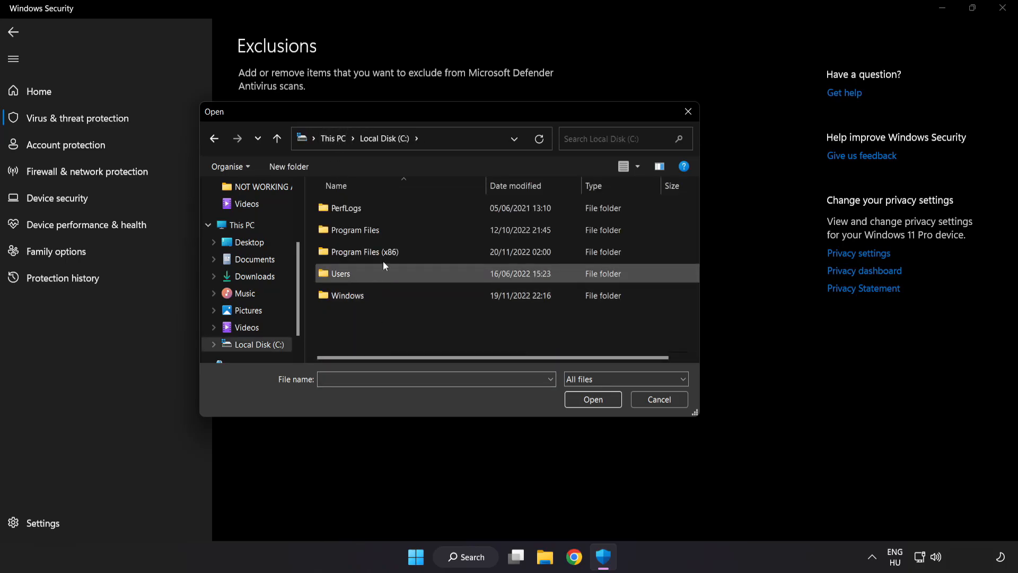
double_click(364, 252)
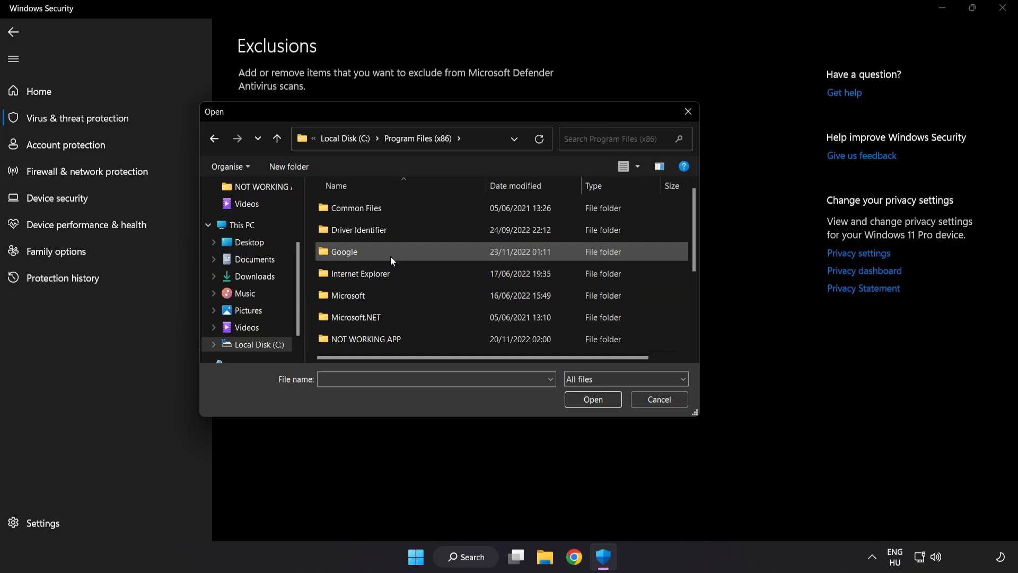
scroll("down", 3)
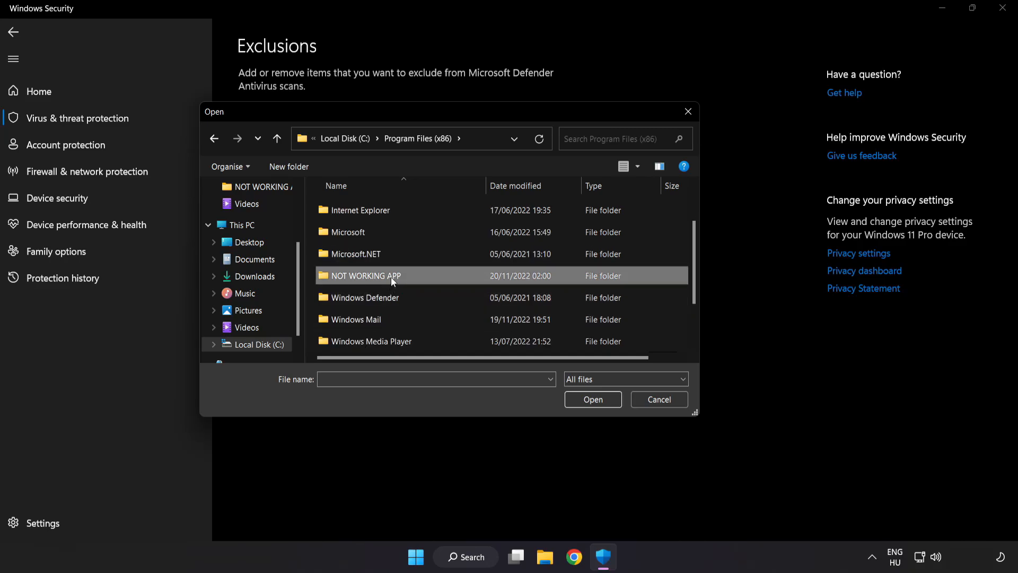
double_click(362, 275)
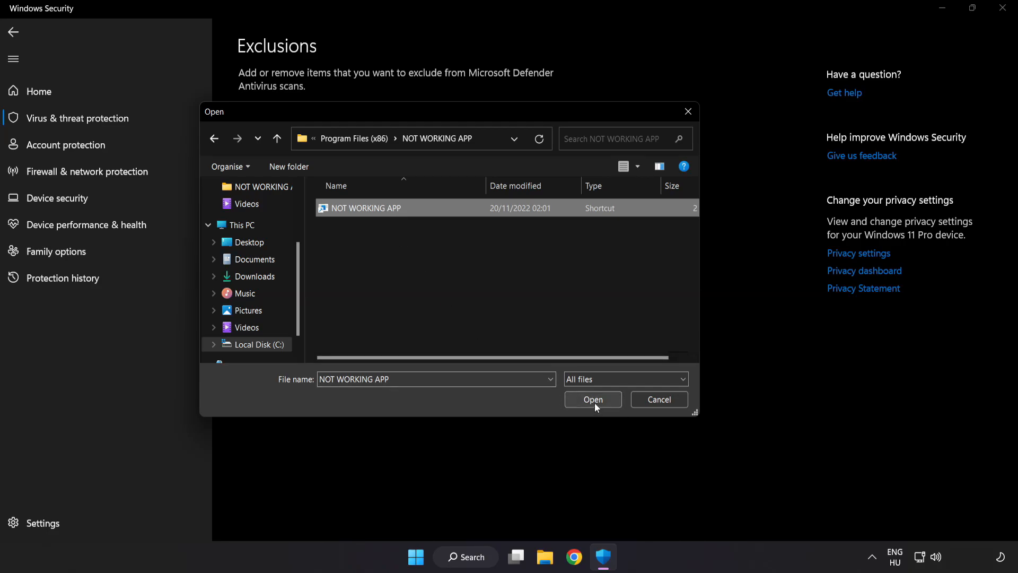
left_click(592, 400)
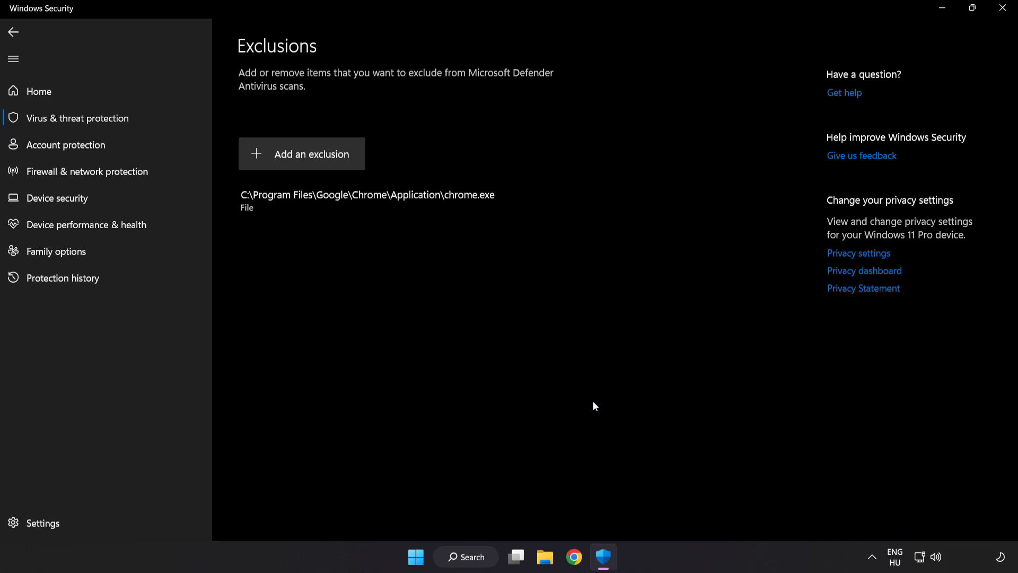
mouse_move(587, 421)
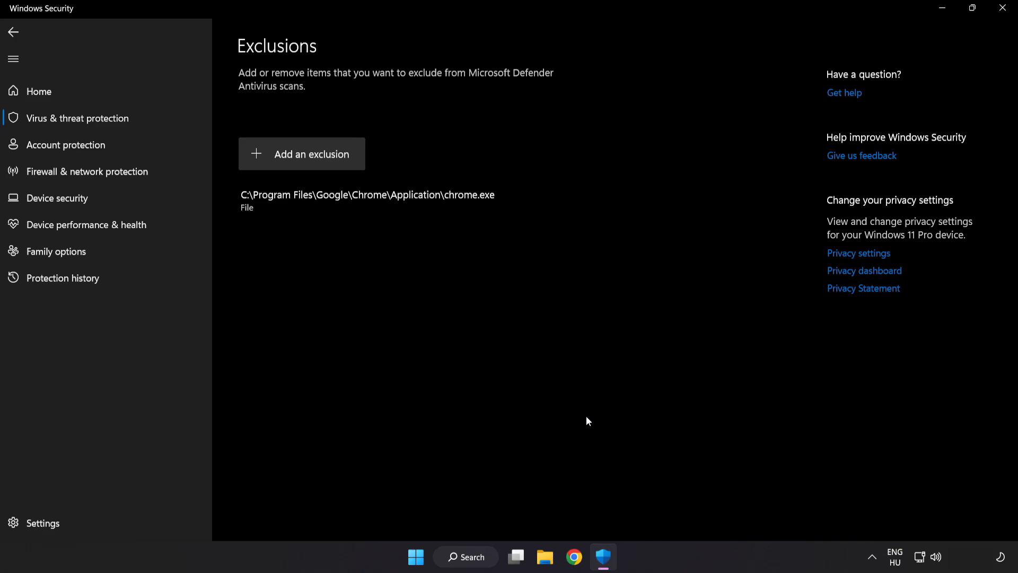
mouse_move(986, 23)
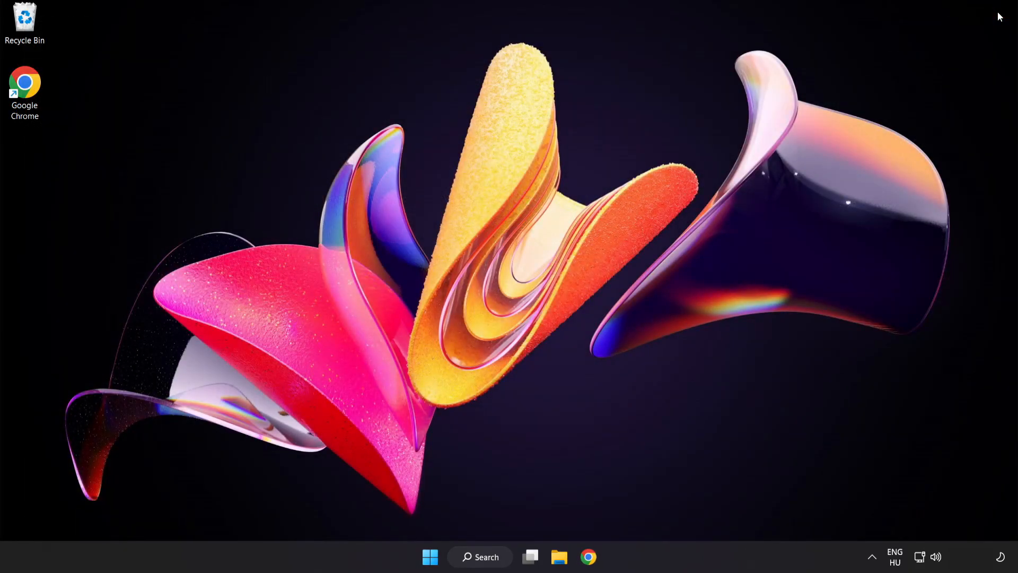
mouse_move(465, 534)
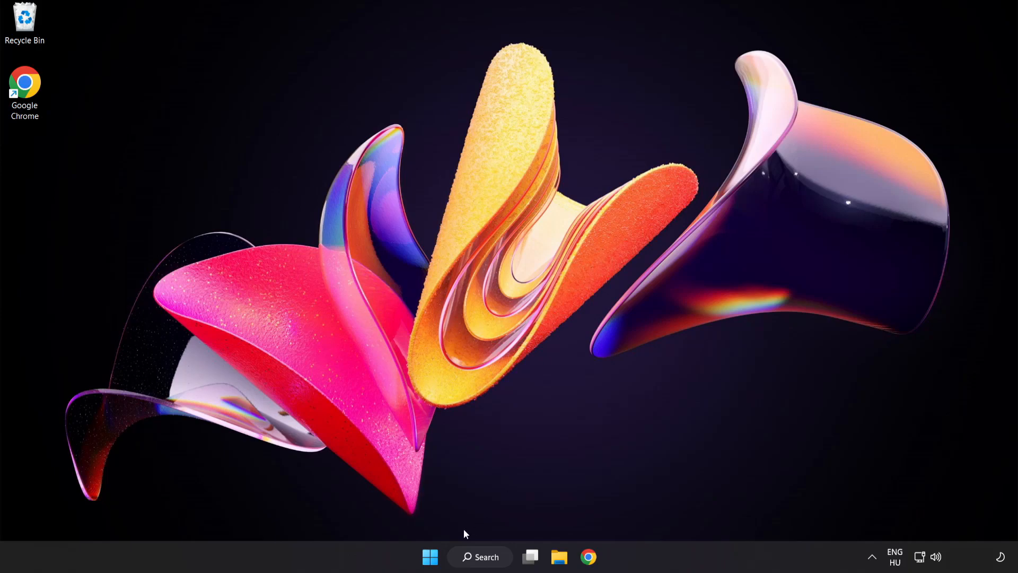
- Bring up the Start menu power options with Restart ready to choose
left_click(429, 557)
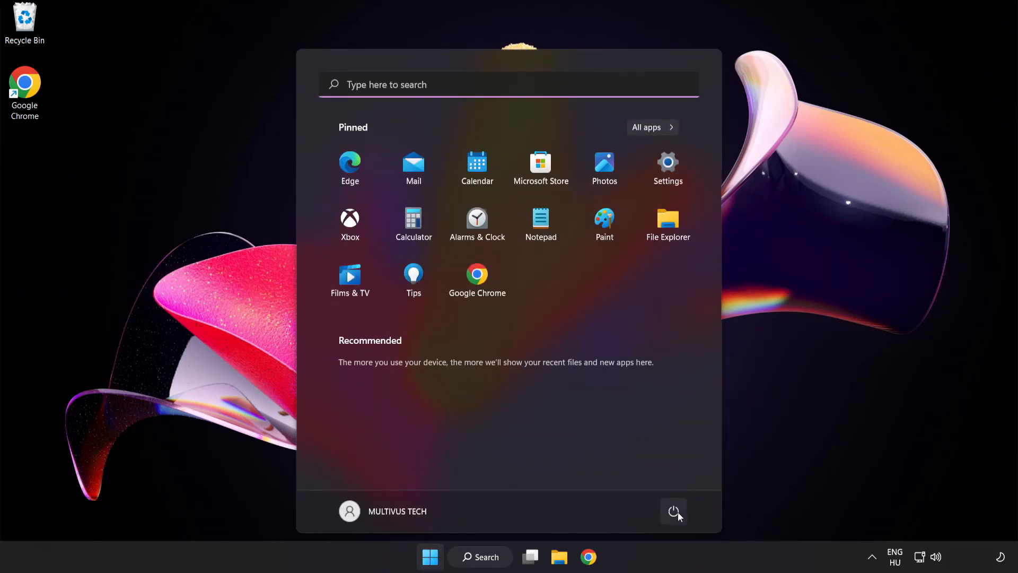
left_click(673, 511)
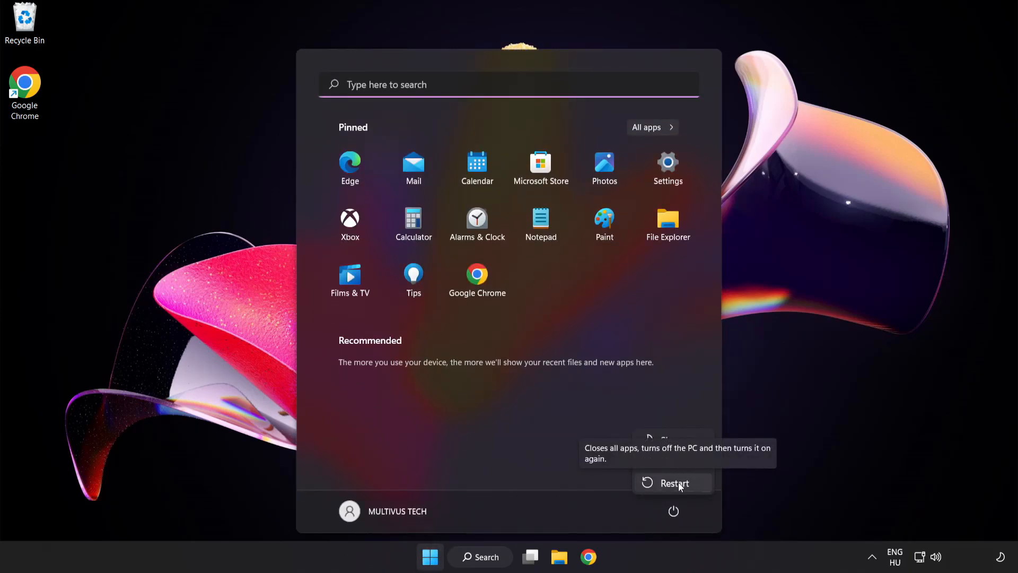